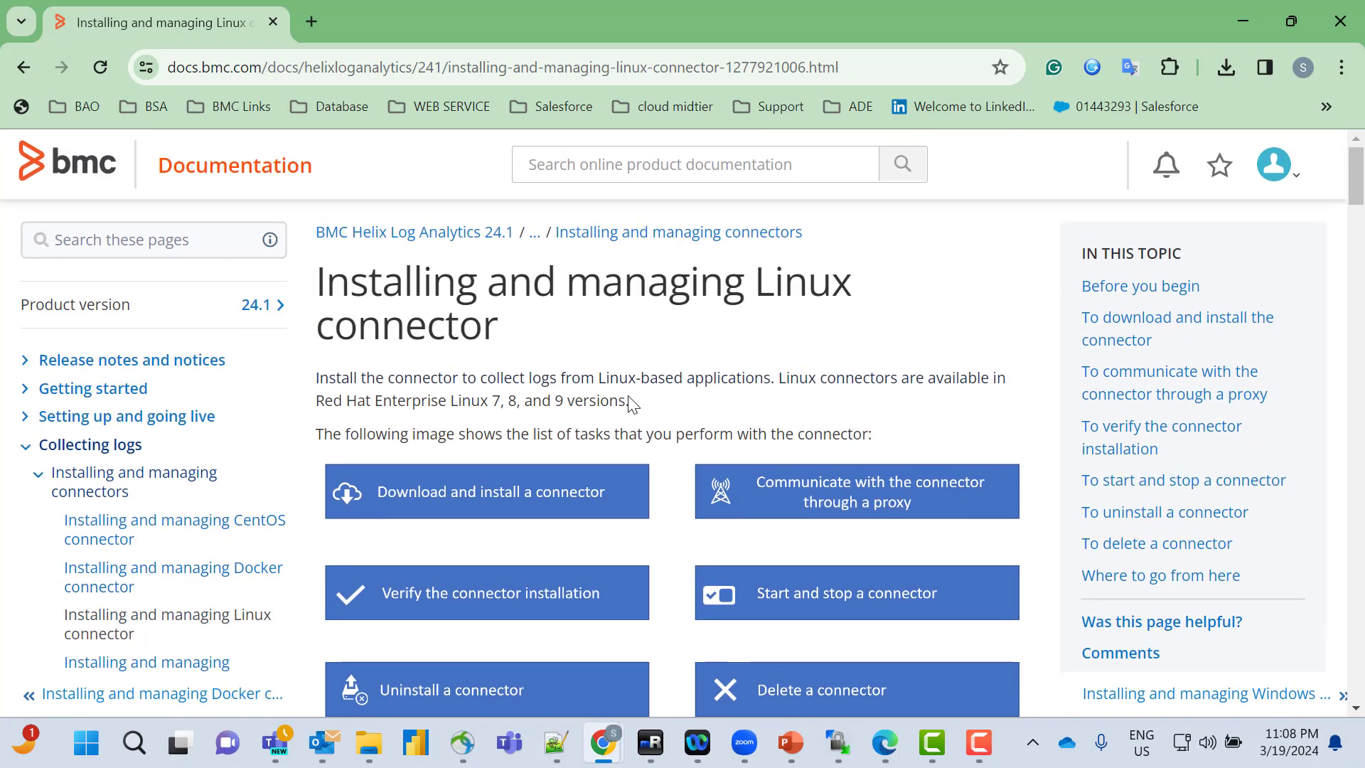
# Launch BMC Helix Log Analytics from its tile in the BMC Helix Portal service list.
pyautogui.scroll(-3)
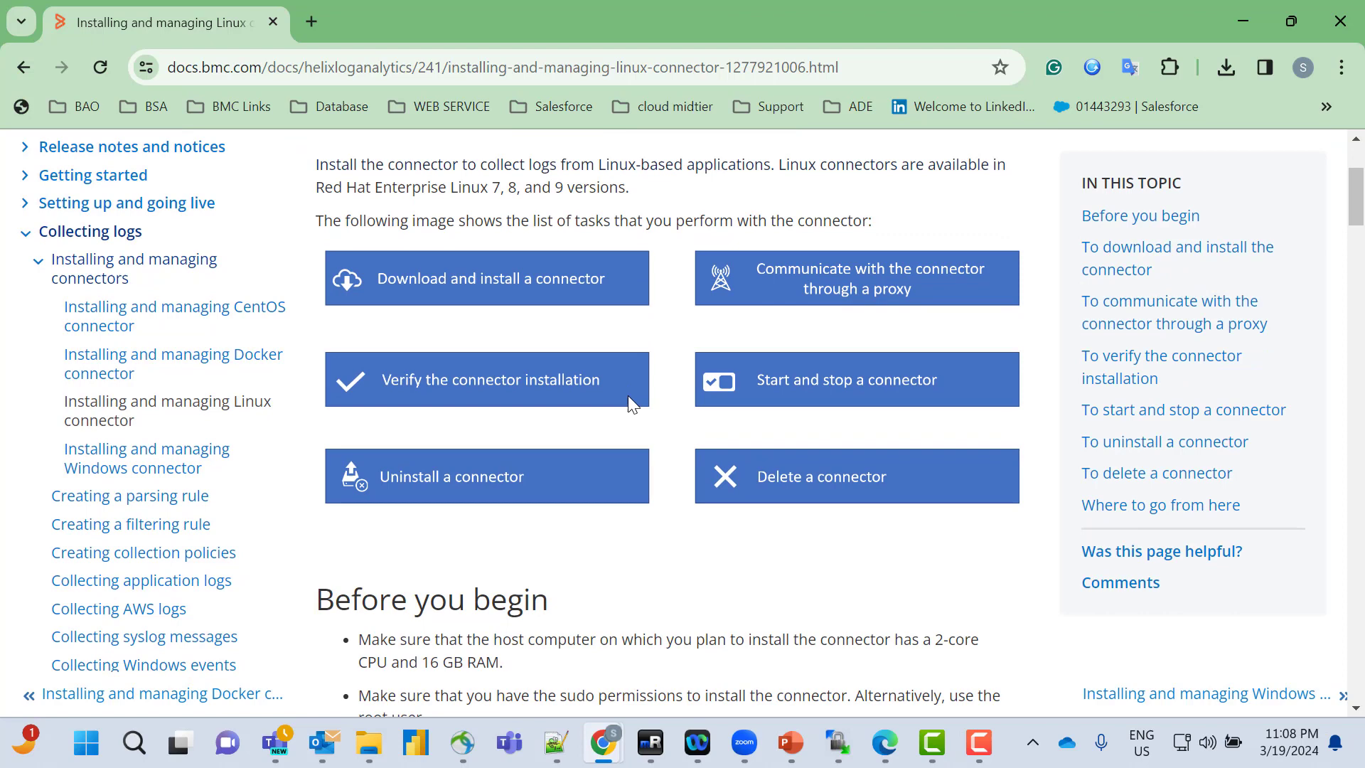
pyautogui.scroll(-3)
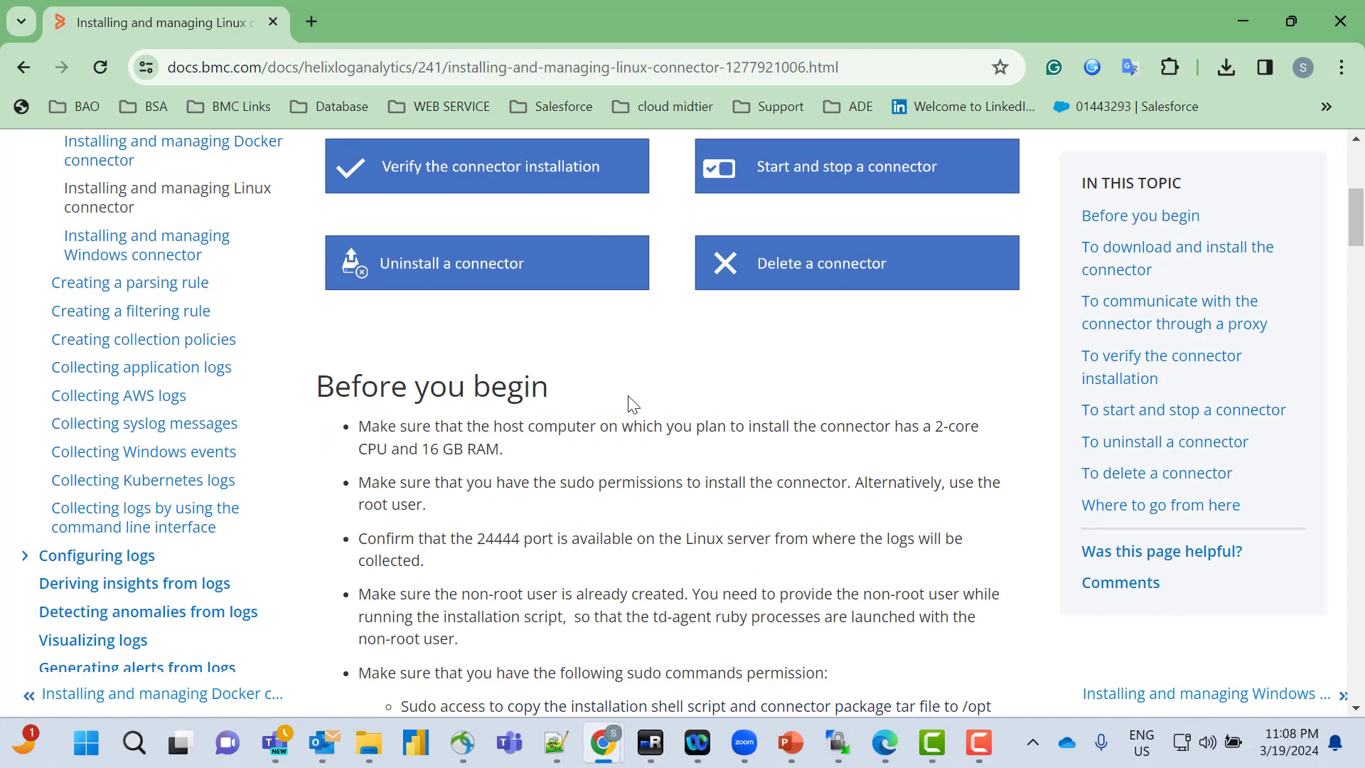
pyautogui.scroll(3)
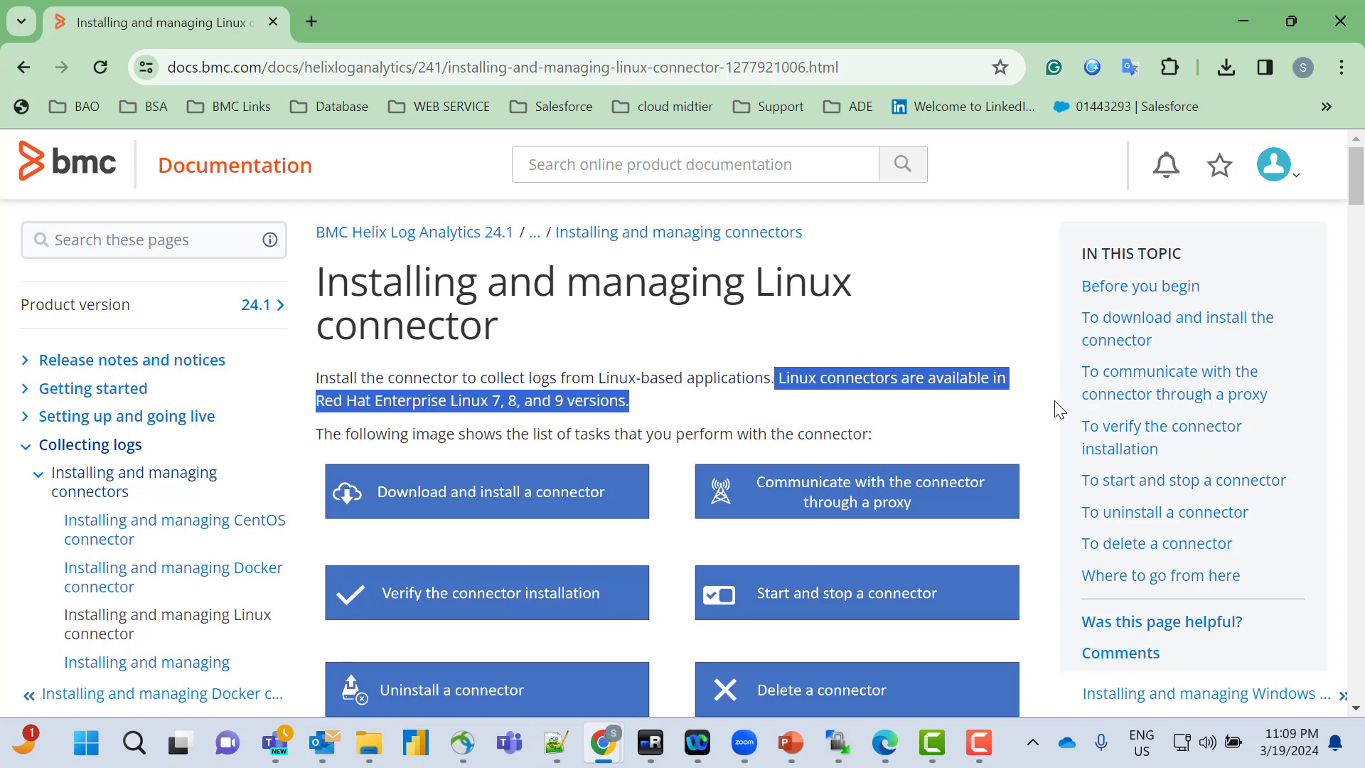
pyautogui.moveTo(930, 421)
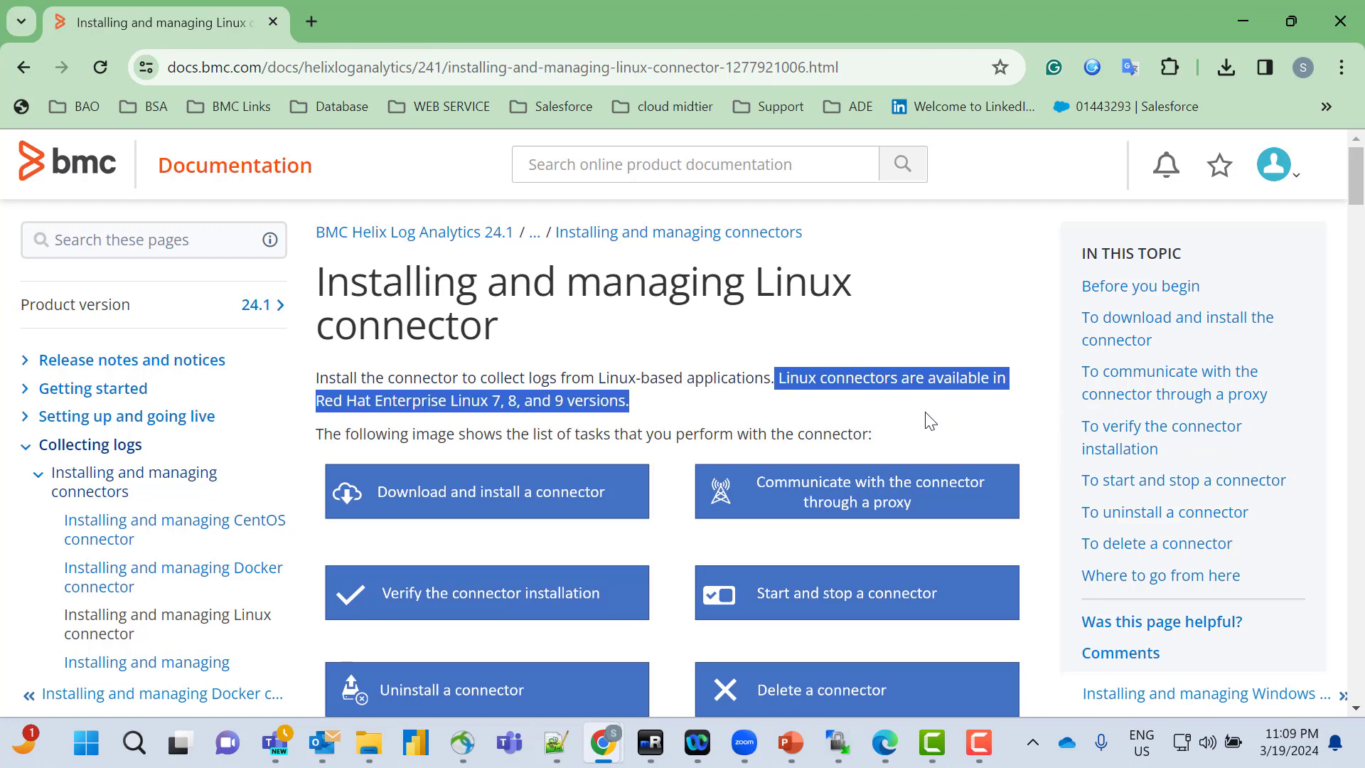
pyautogui.scroll(-3)
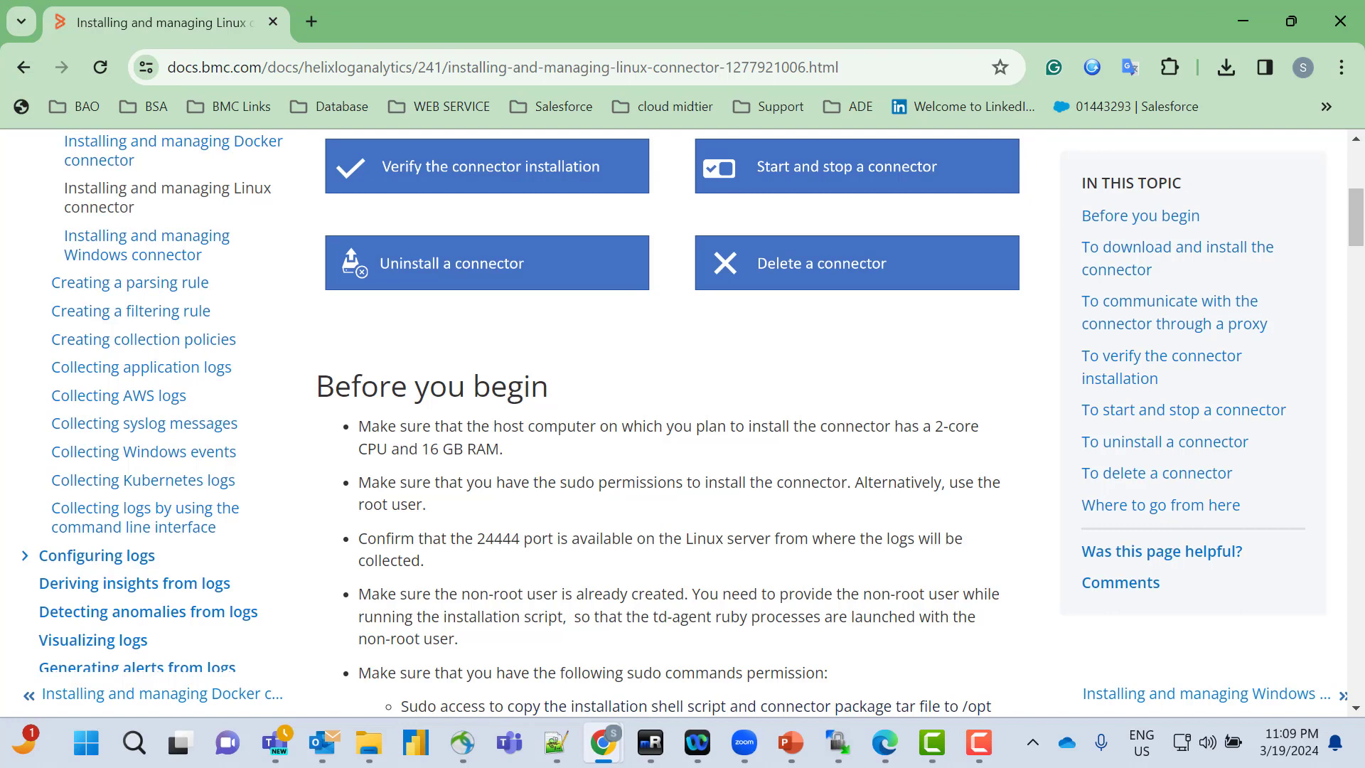
pyautogui.moveTo(608, 743)
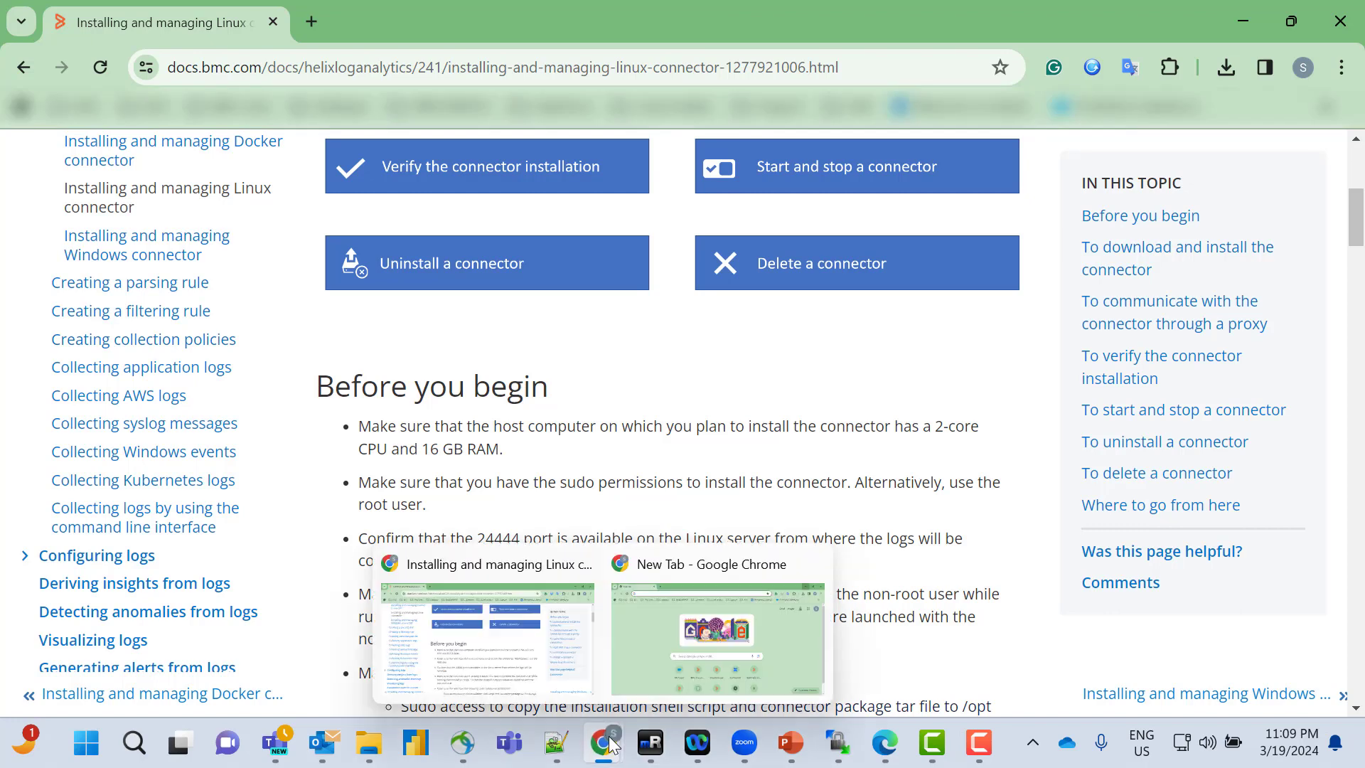
pyautogui.click(716, 634)
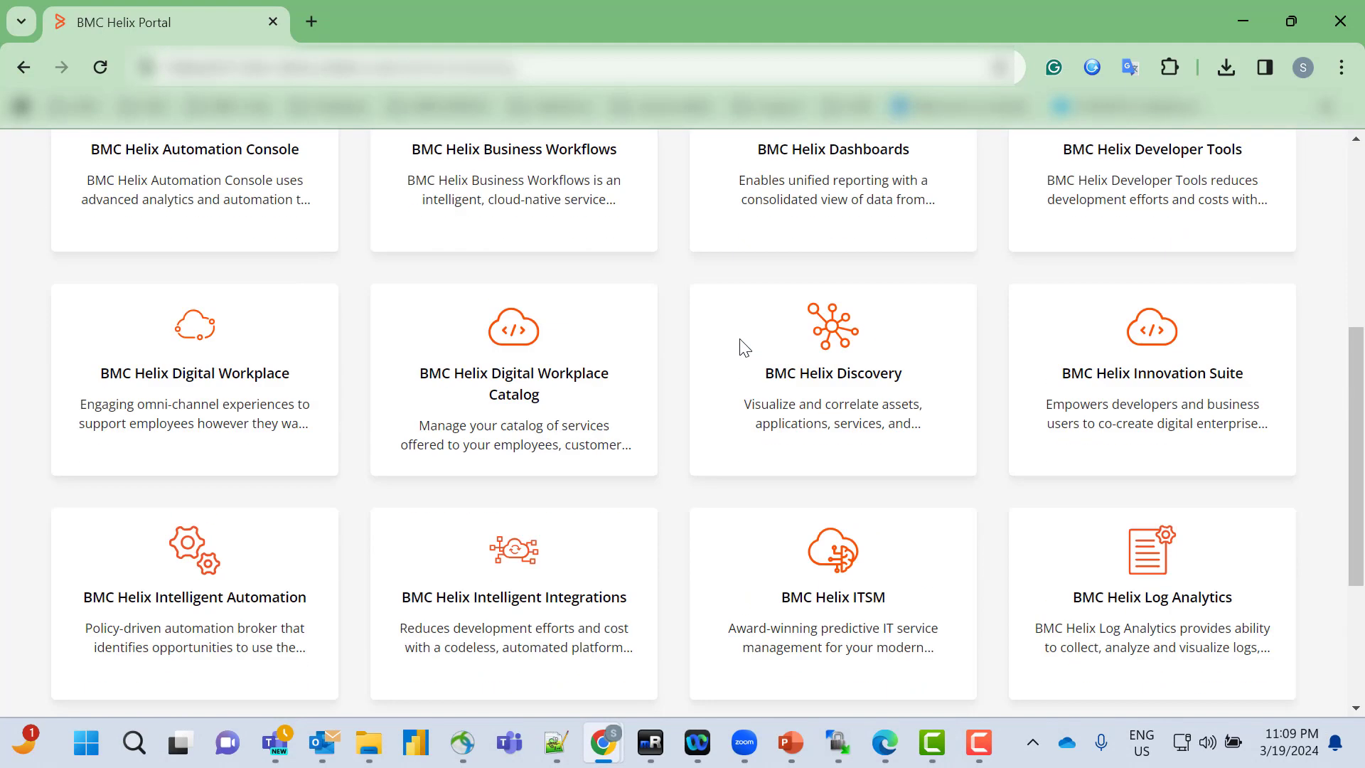
pyautogui.scroll(-3)
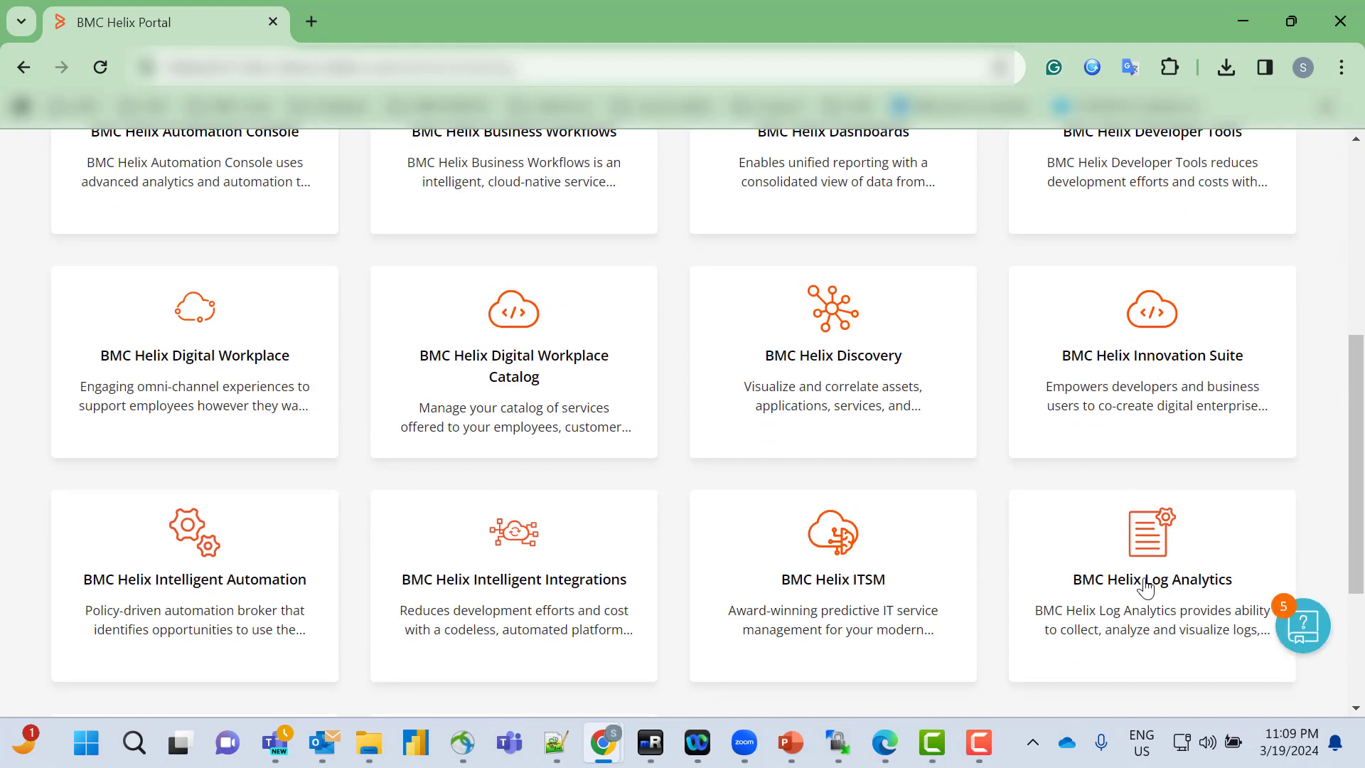
pyautogui.click(1150, 579)
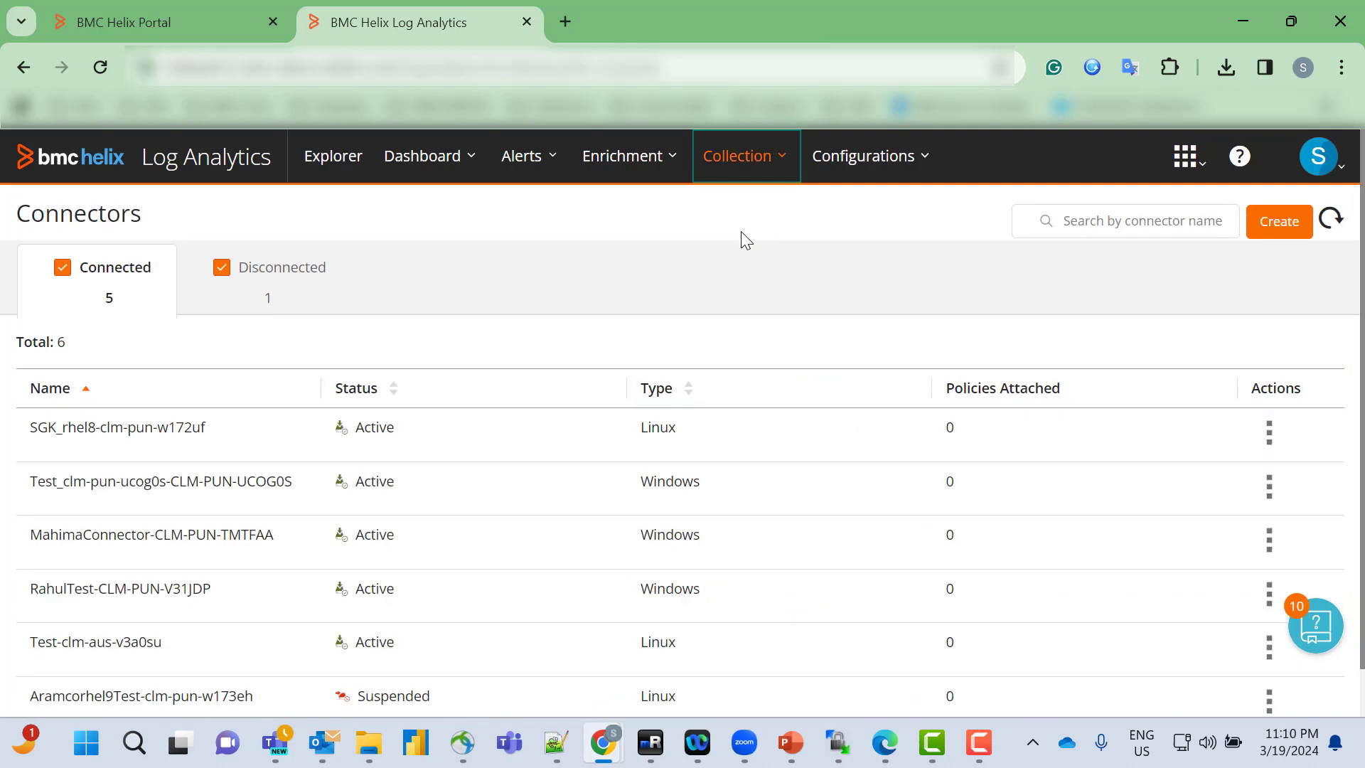
pyautogui.moveTo(951, 254)
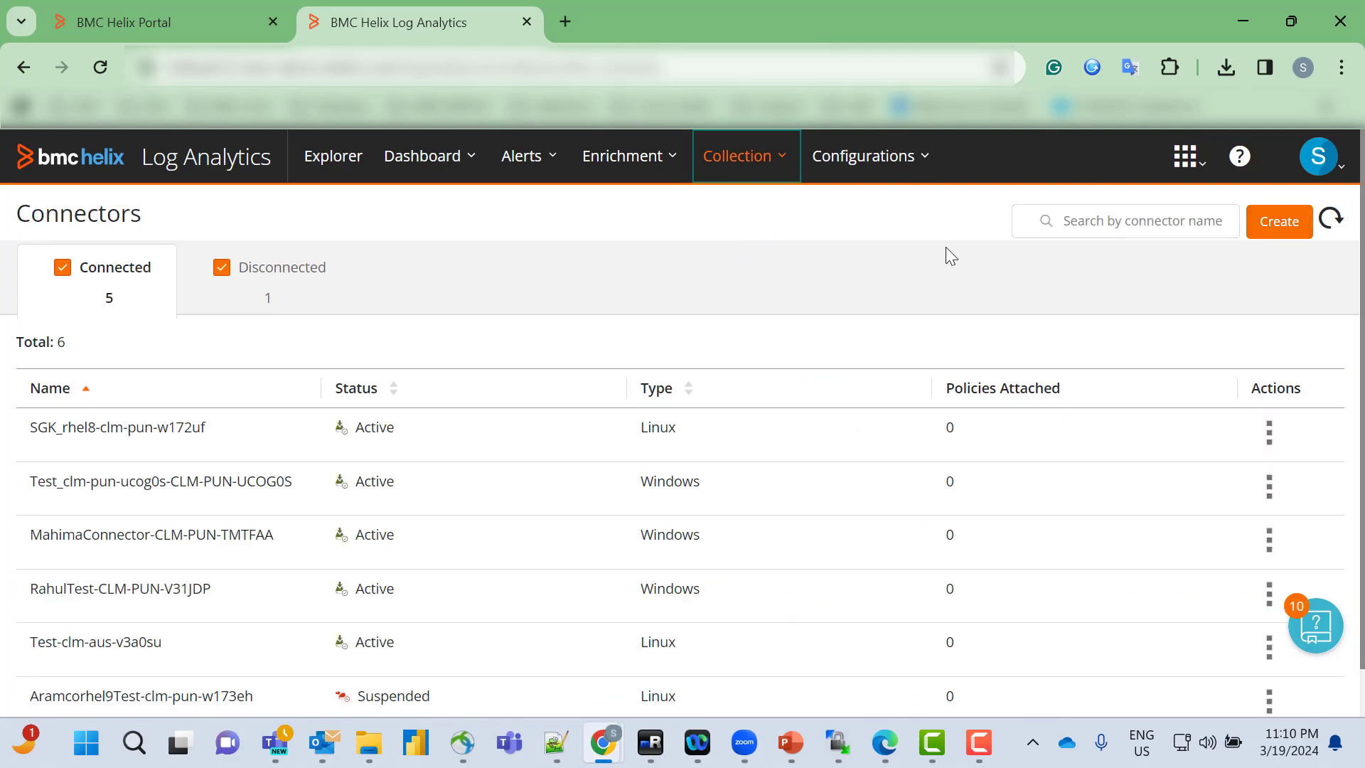
# Create a Linux (RHEL8) connector named Test_clm-pun-w40uqo and download its tar file.
pyautogui.click(1278, 222)
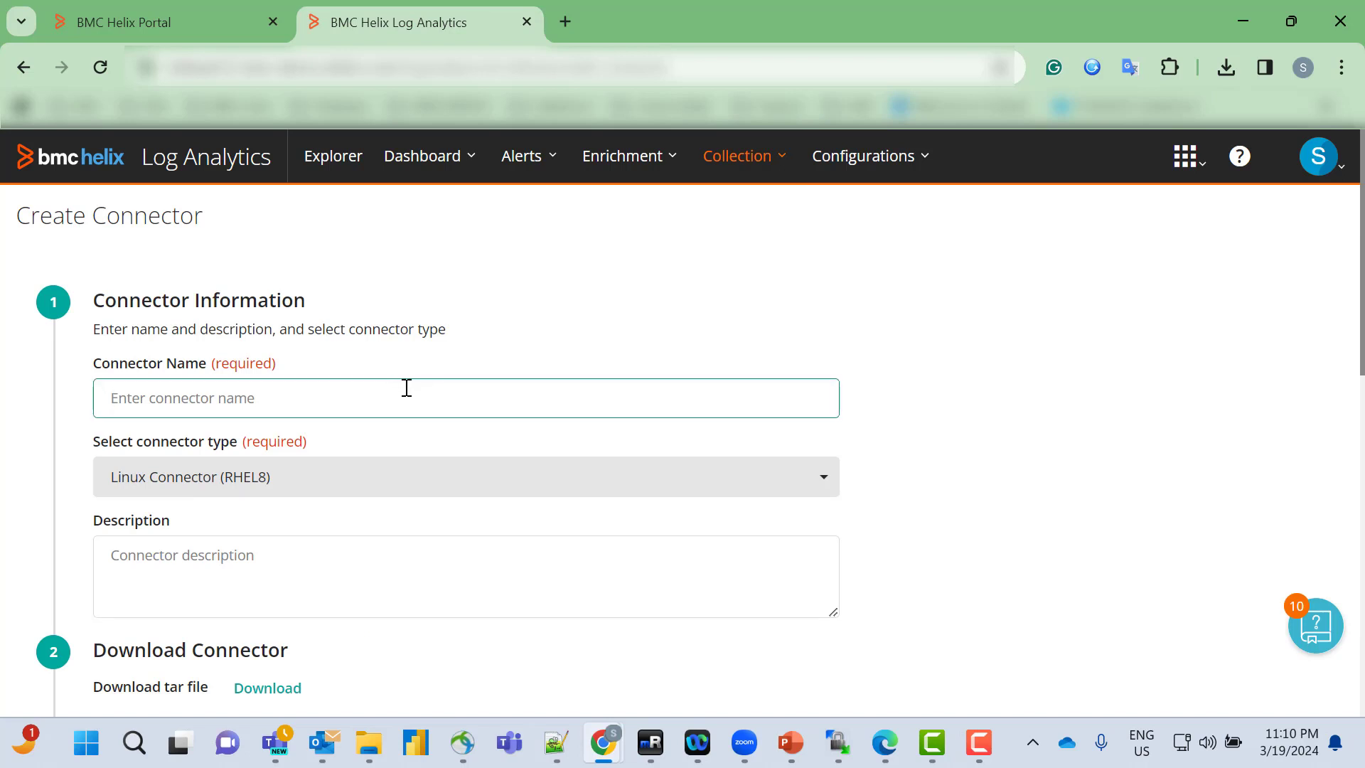
pyautogui.write('Test_')
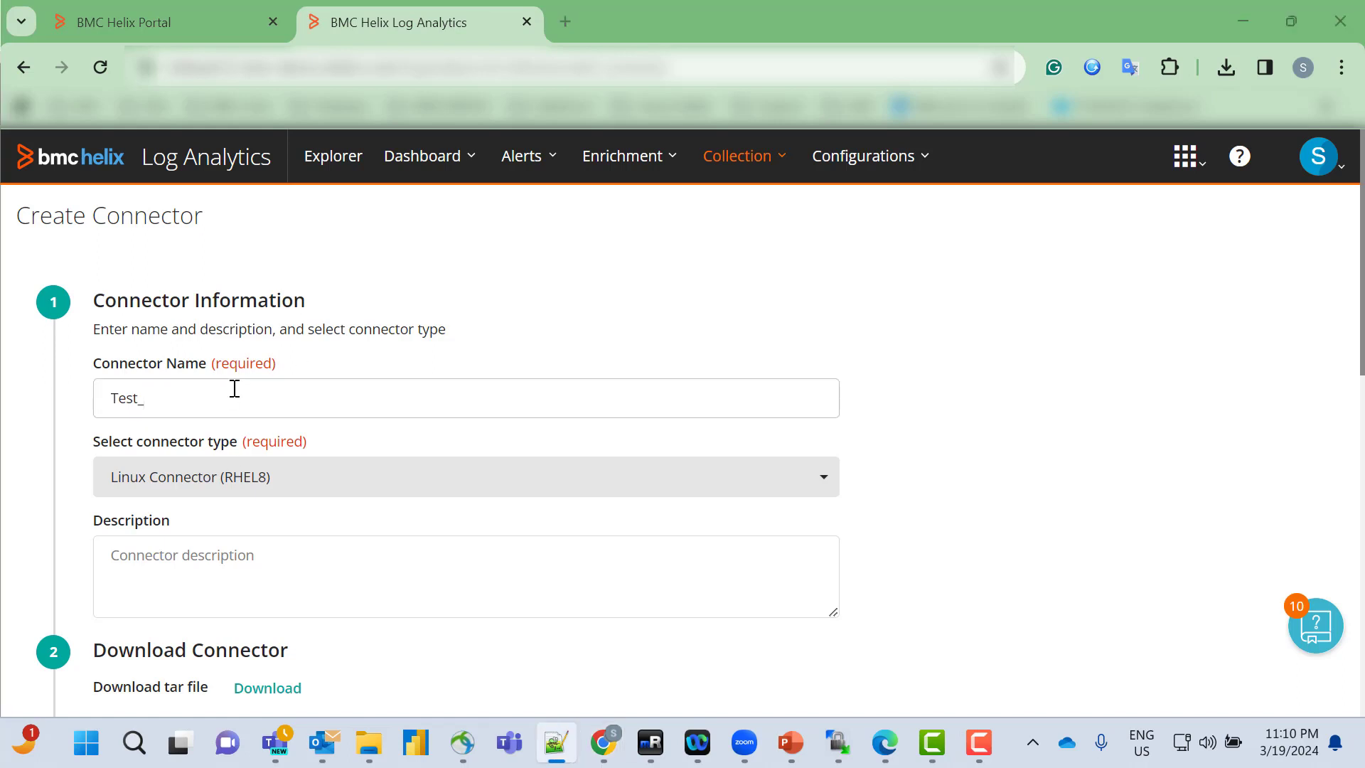
pyautogui.write('clm-pun-w40uqo')
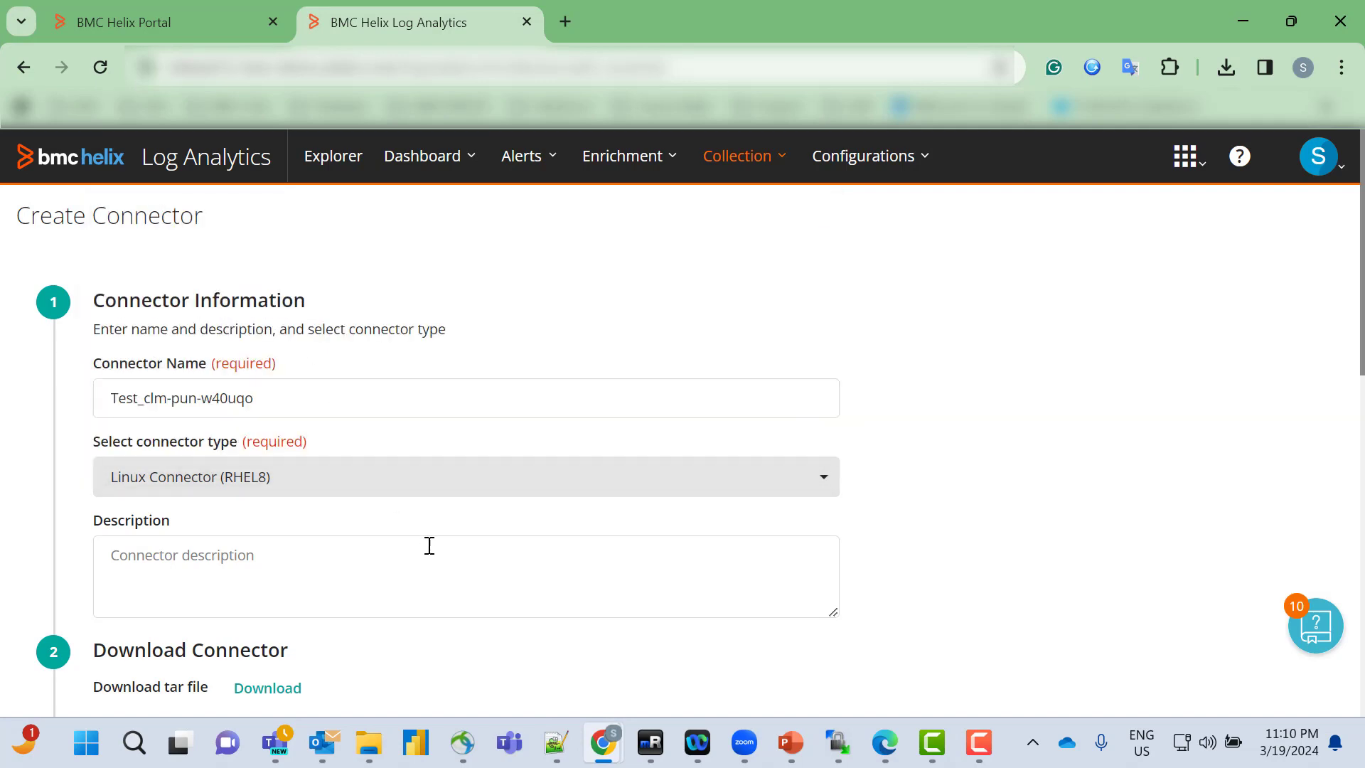
pyautogui.scroll(-3)
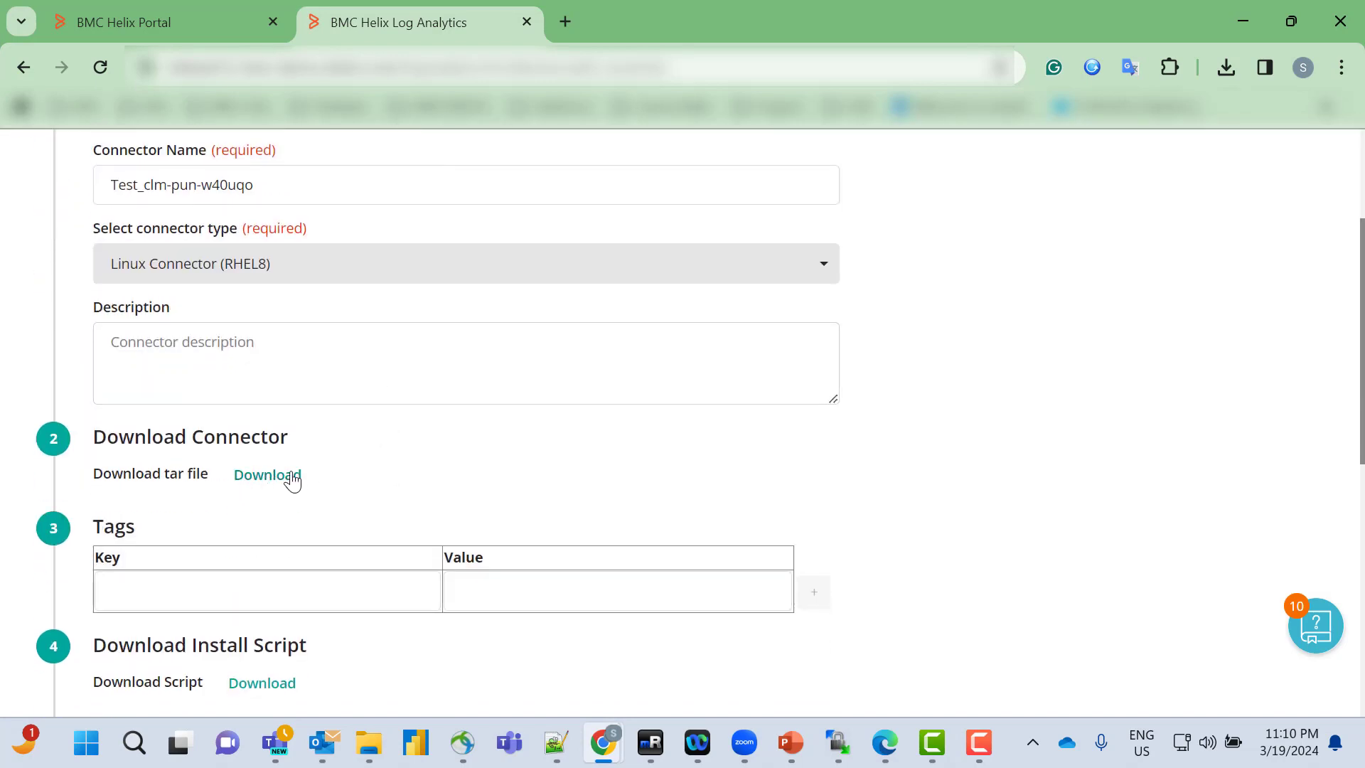
pyautogui.click(268, 475)
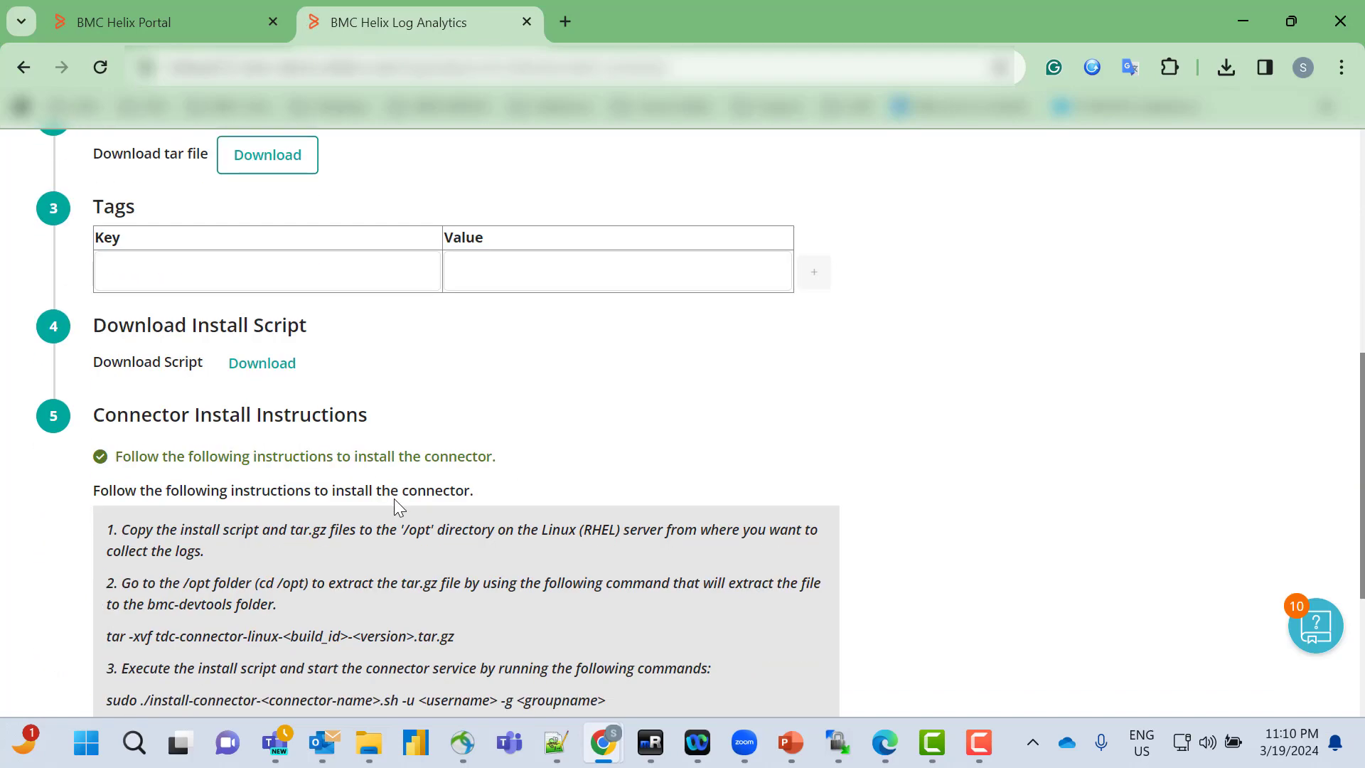
pyautogui.click(261, 362)
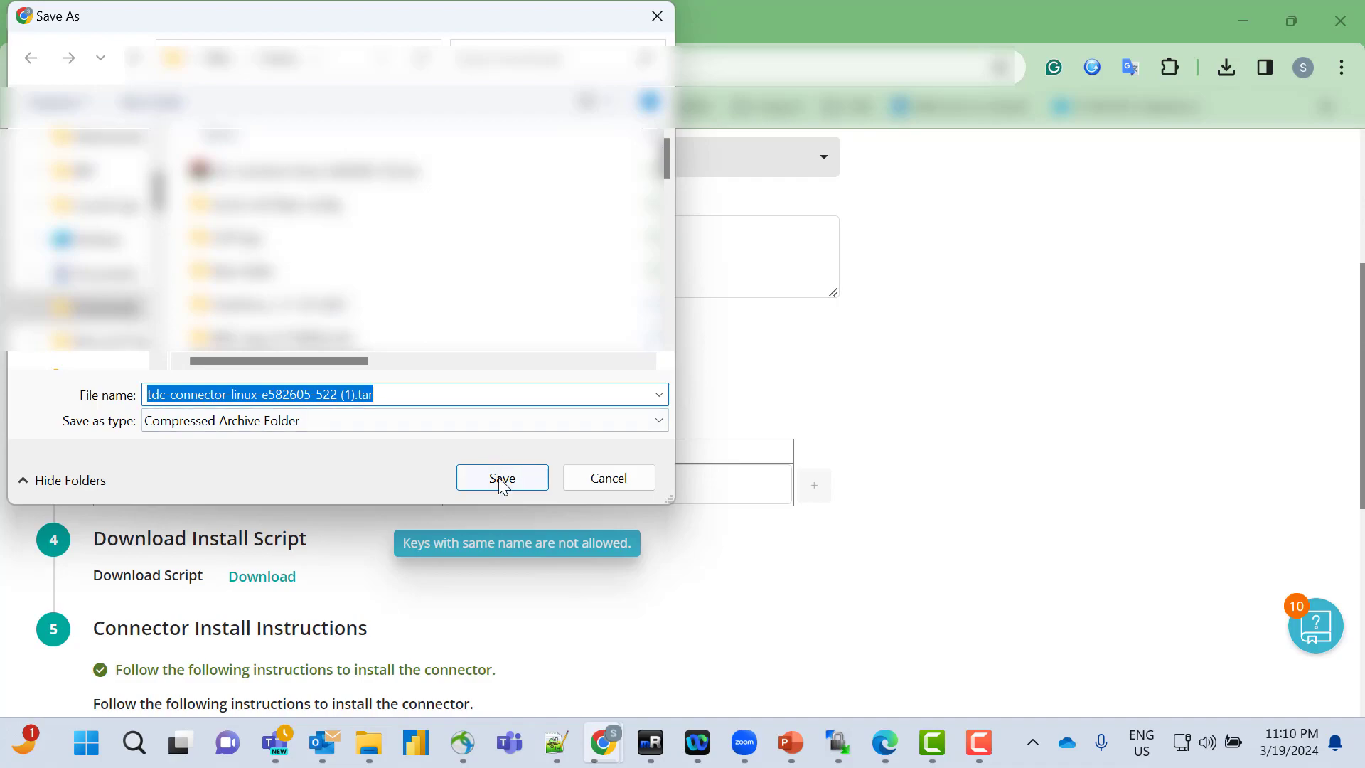
pyautogui.click(502, 477)
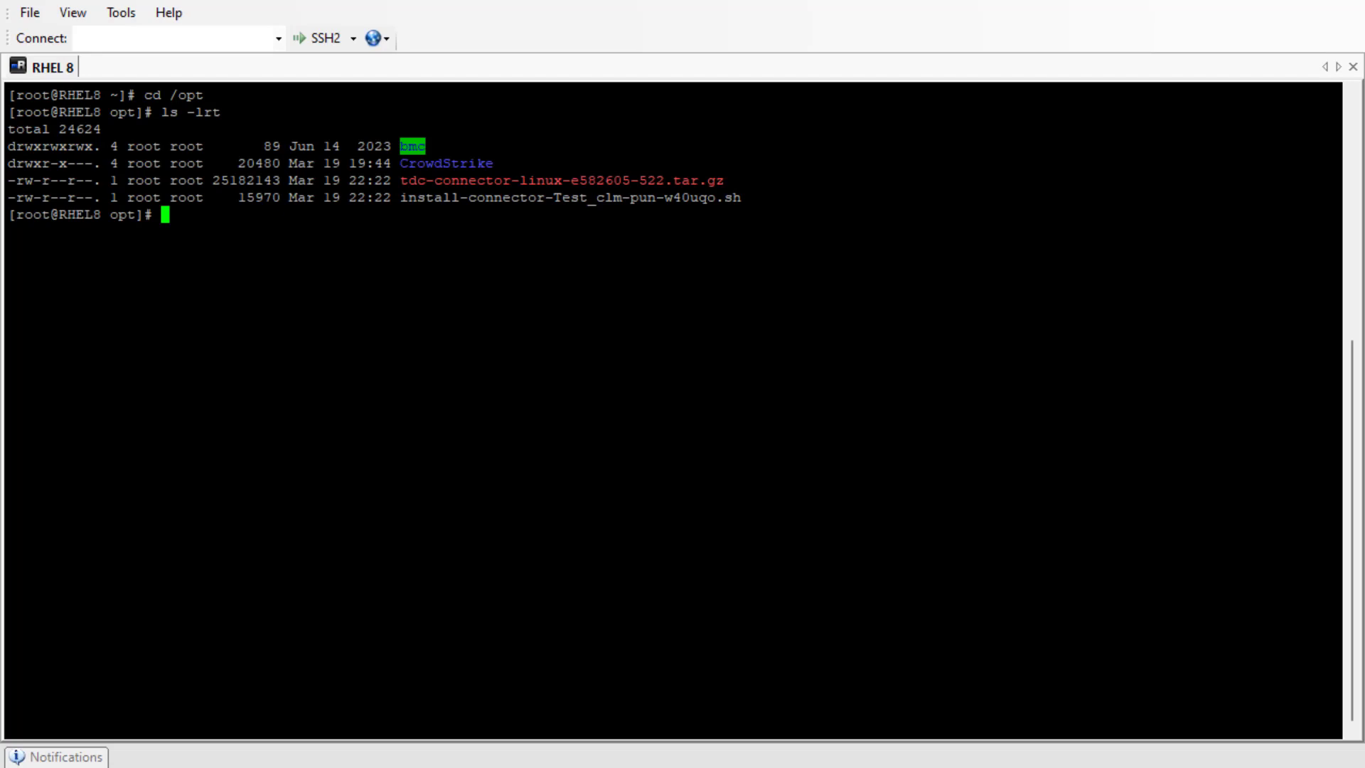
# Extract the tdc-connector tar.gz with tar -xvf and list /opt to see bmc-devtools.
pyautogui.write('tar -xvf')
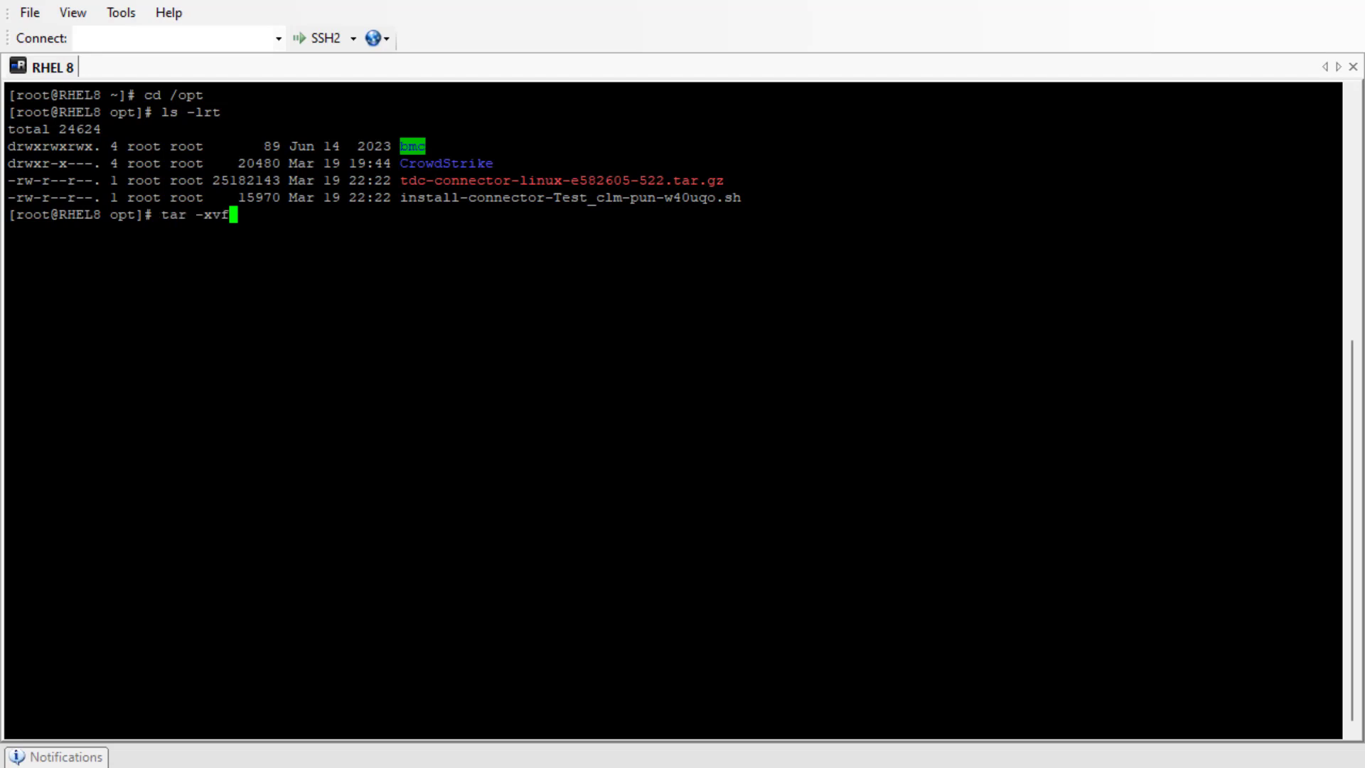
pyautogui.write('td')
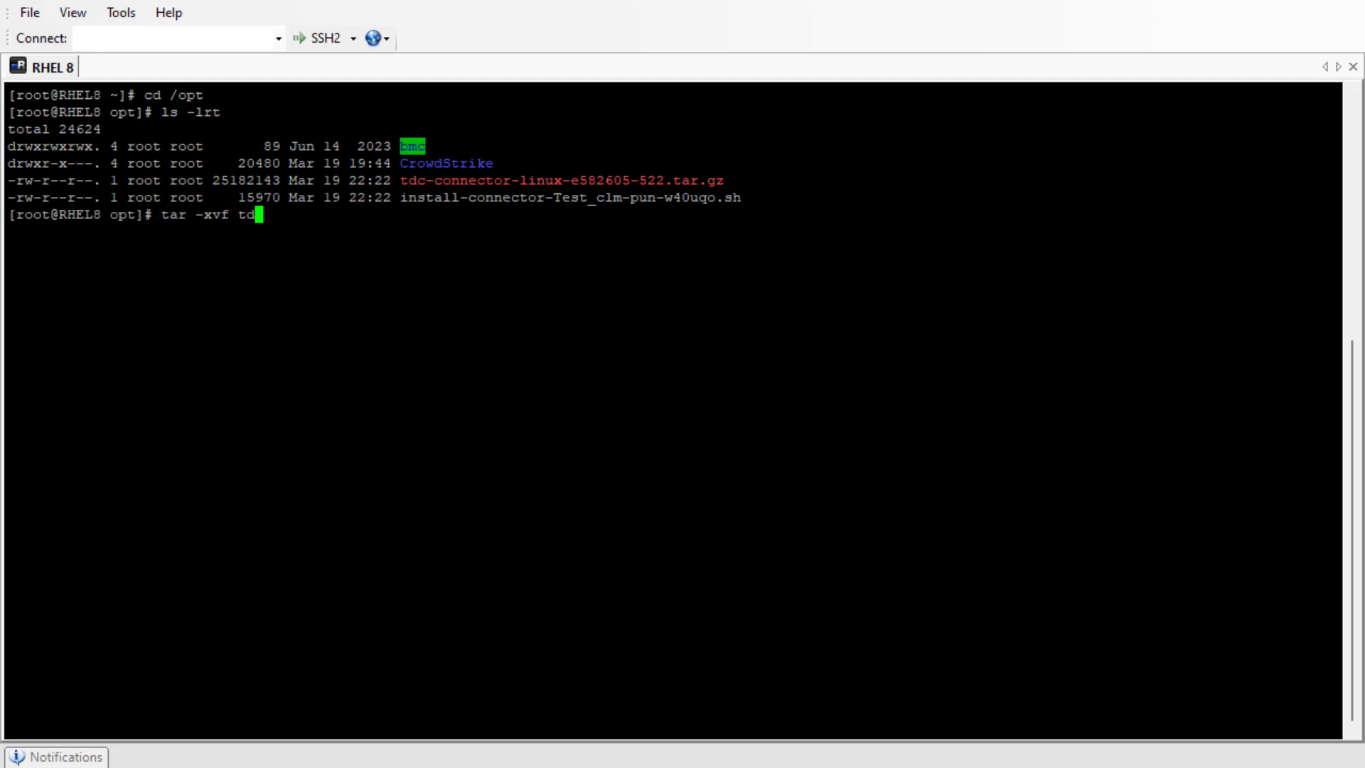
pyautogui.press('Return')
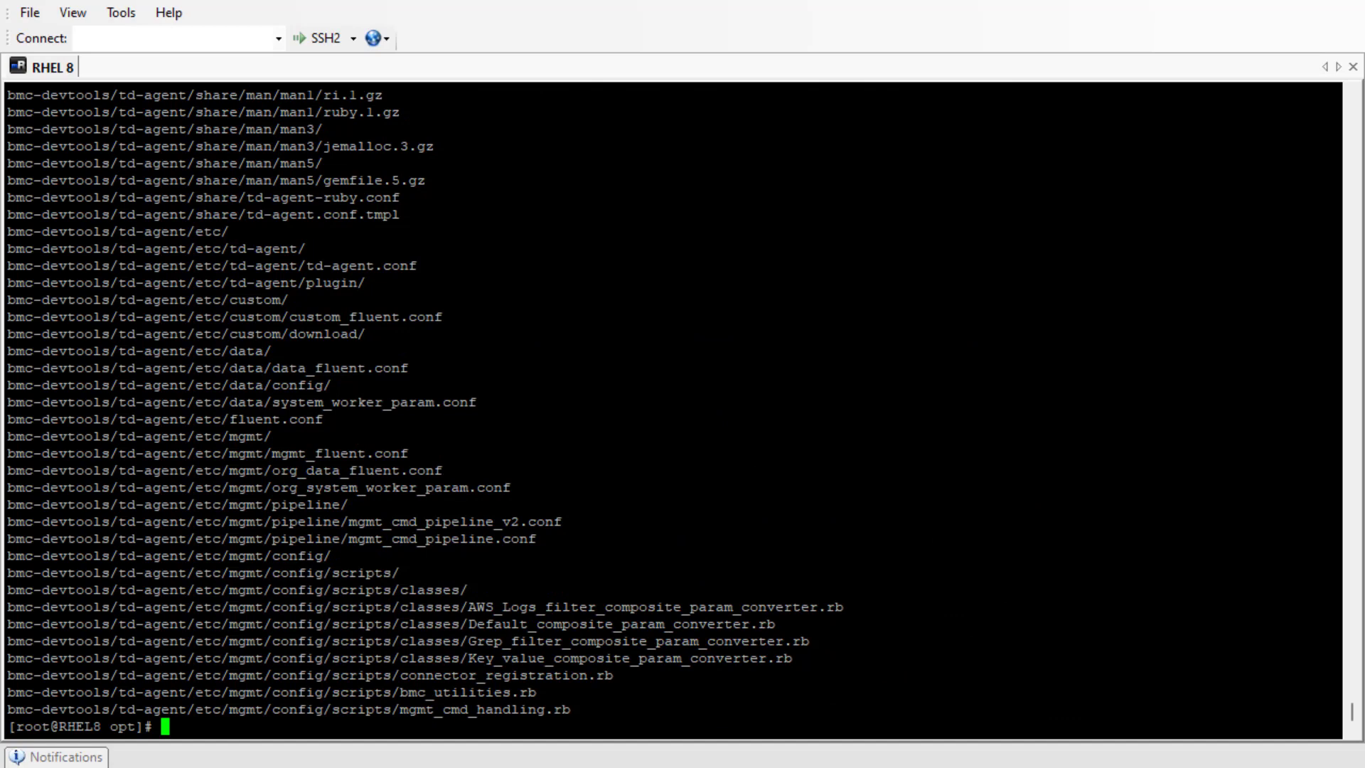
pyautogui.write('ll')
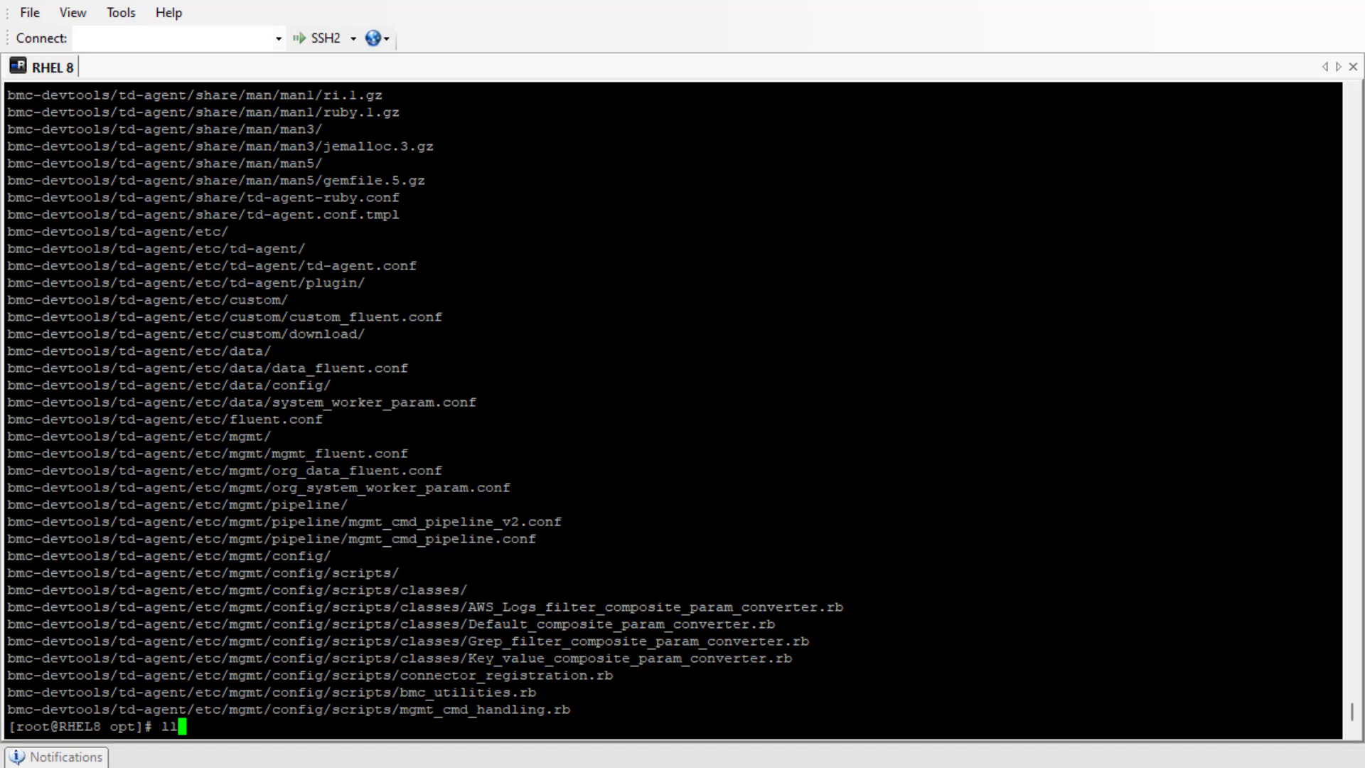
pyautogui.press('Return')
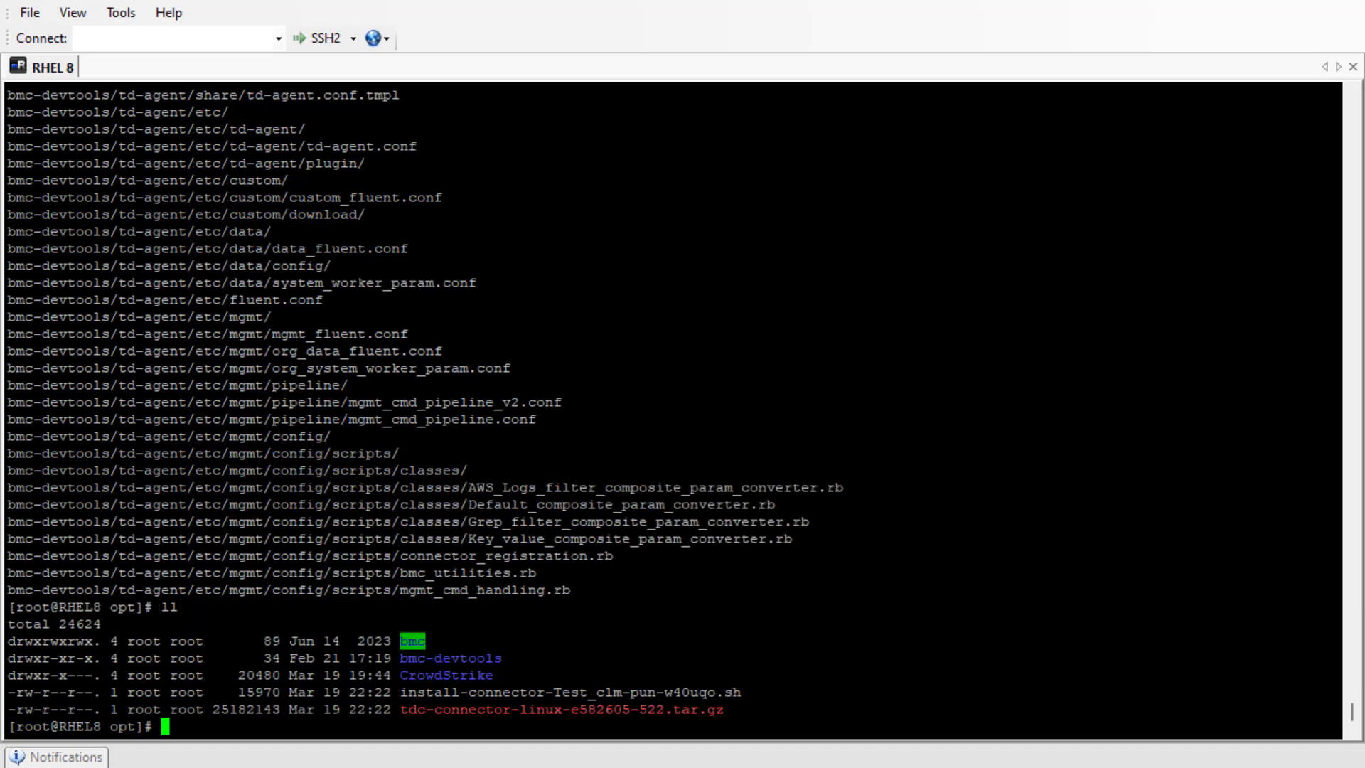
# Enter bmc-devtools and make the install-connector script owner-executable with chmod u+x.
pyautogui.write('cd bm')
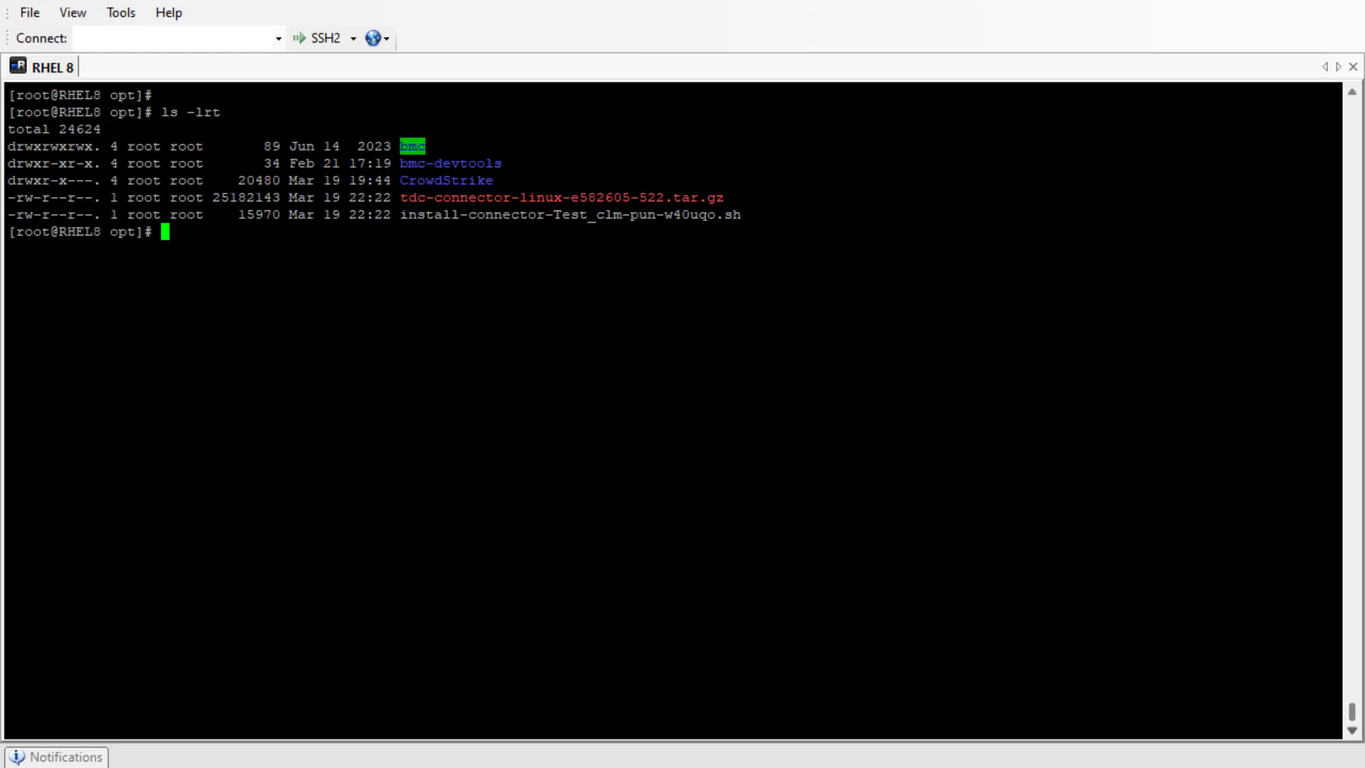
pyautogui.write('chmod')
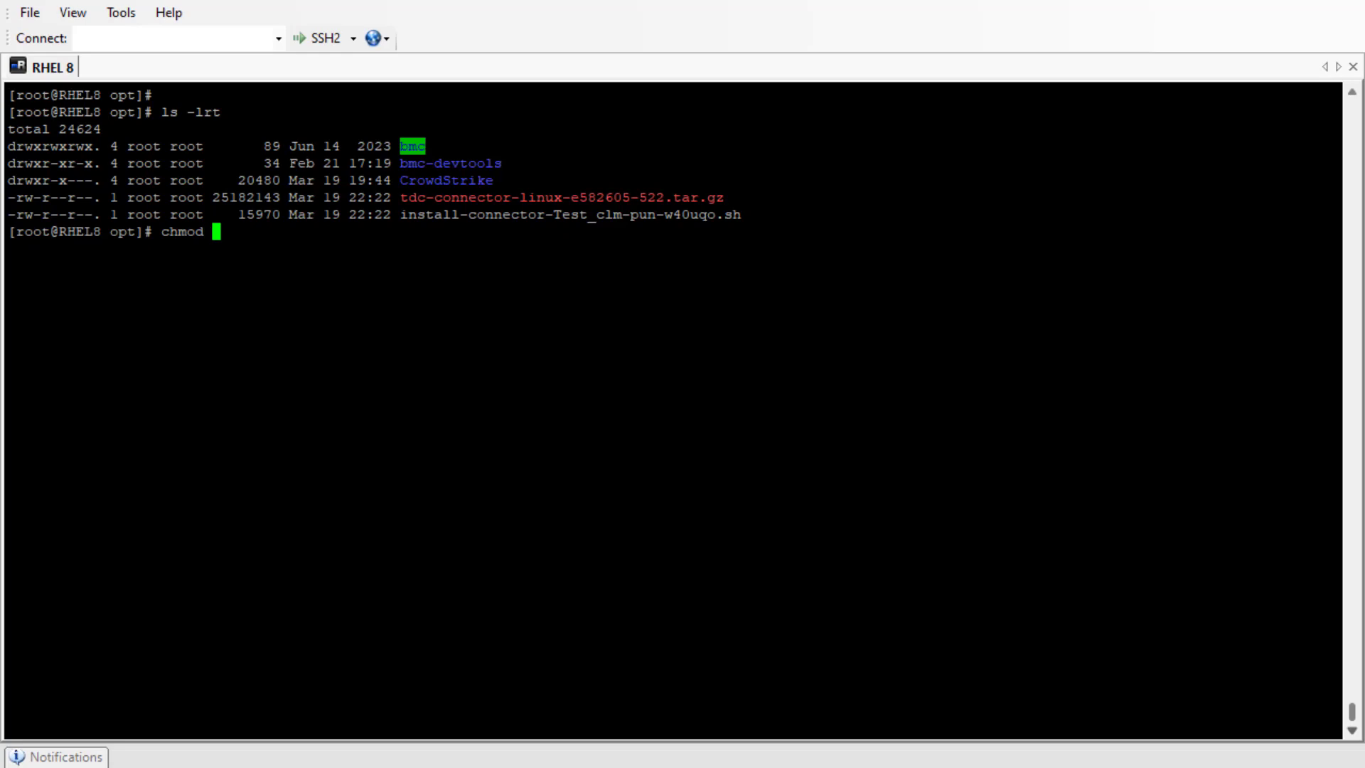
pyautogui.write('u')
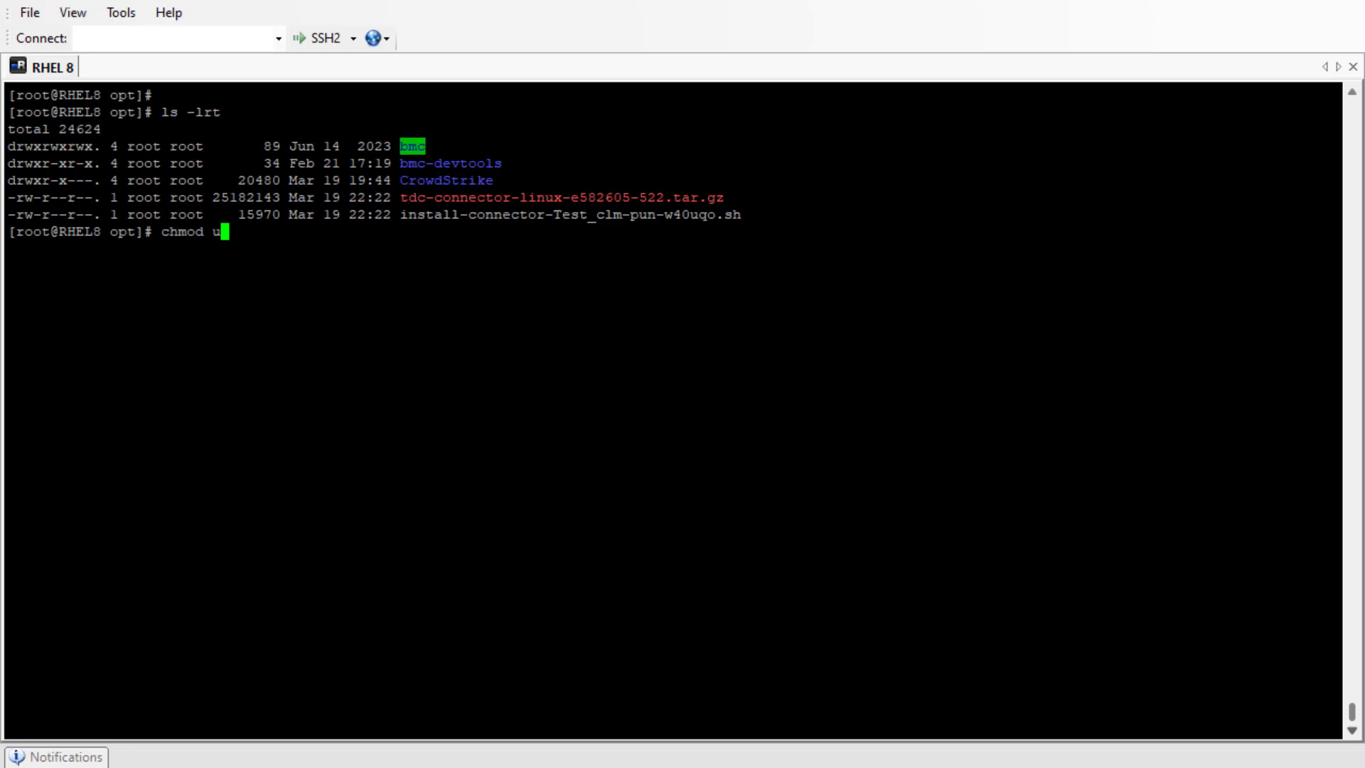
pyautogui.write('+x in')
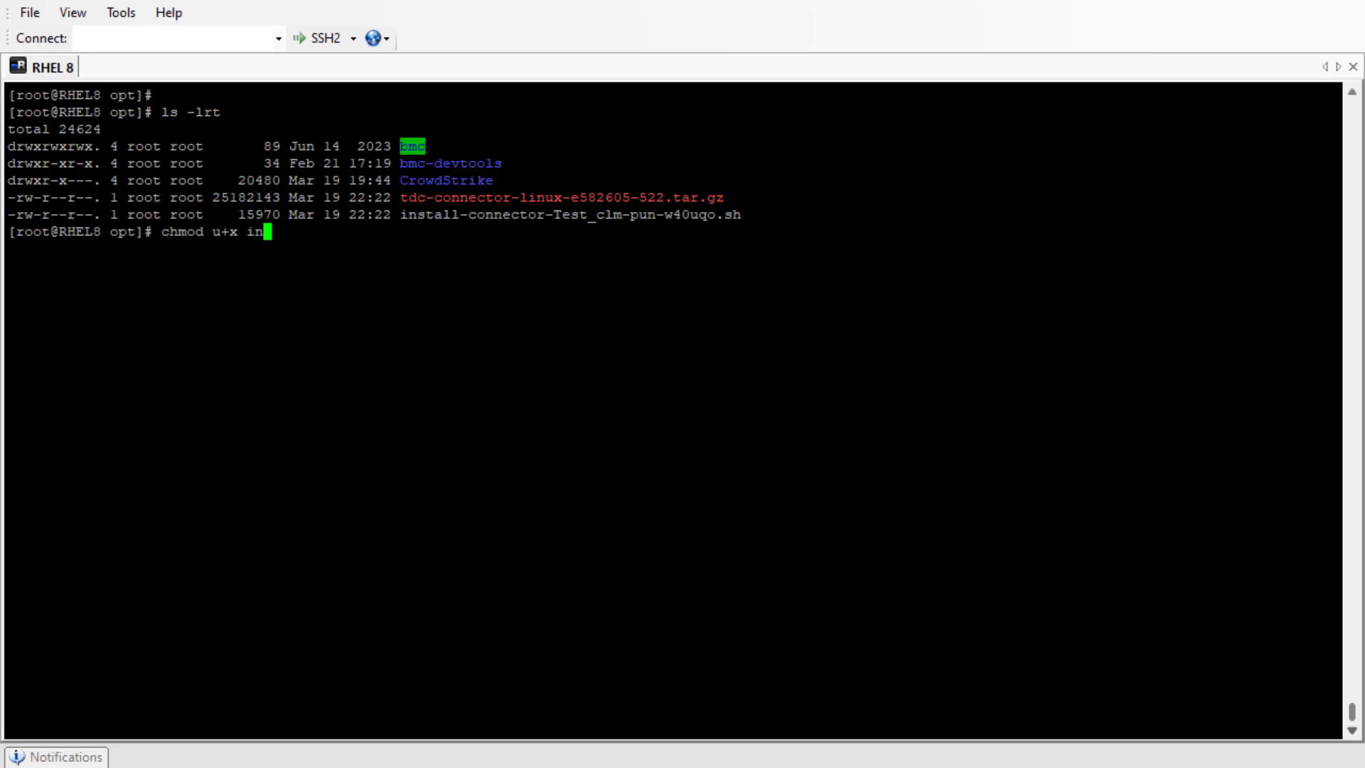
pyautogui.press('Return')
pyautogui.write('ls -lrt')
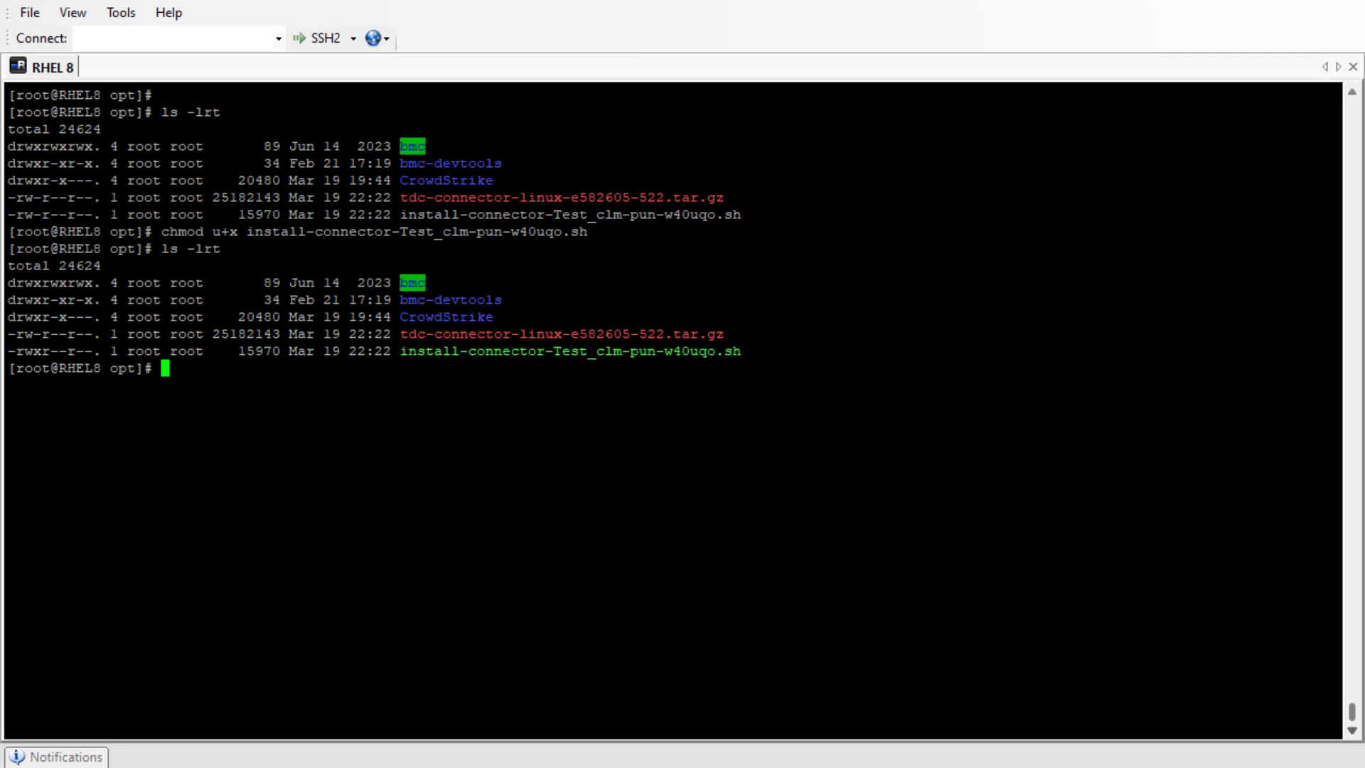
# Run ./install-connector-Test_clm-pun-w40uqo.sh accepting the default td-agent user and group.
pyautogui.write('./')
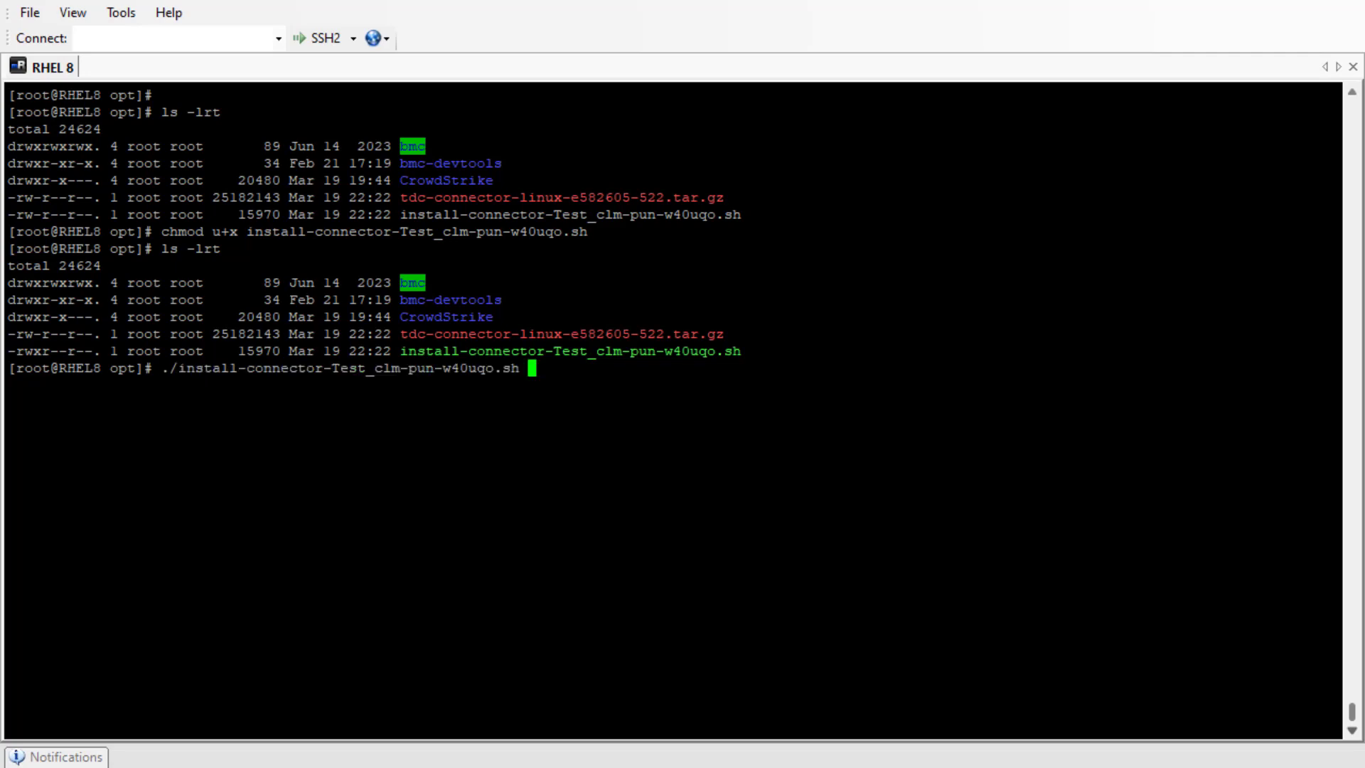
pyautogui.press('Return')
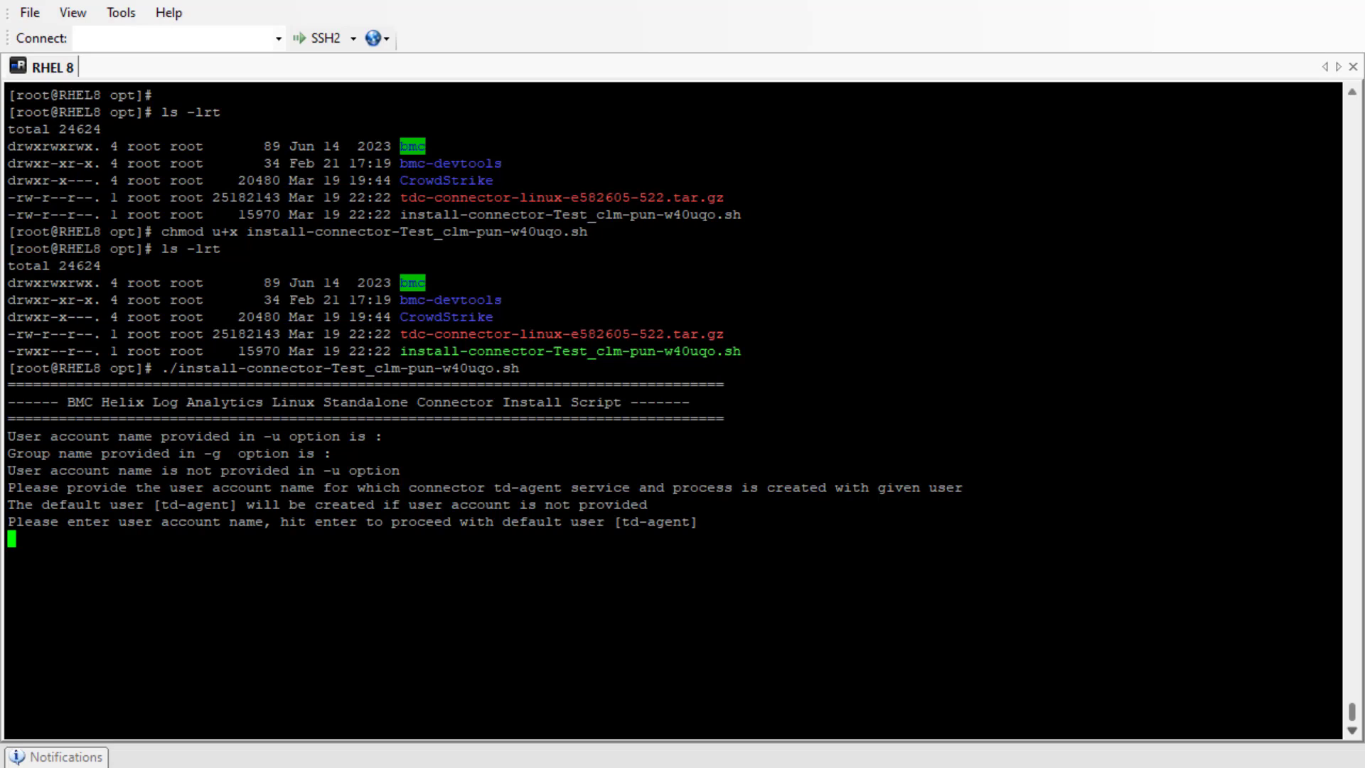
pyautogui.press('Return')
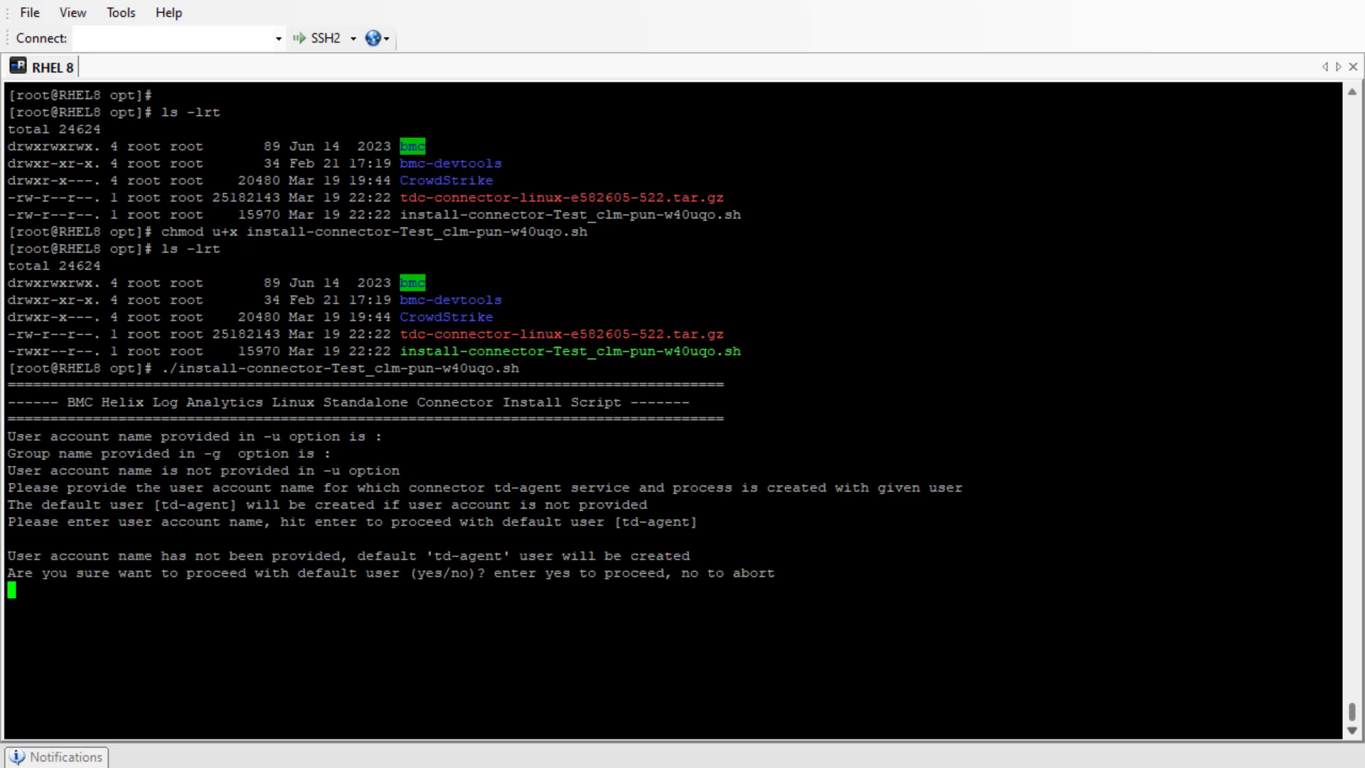
pyautogui.write('yes')
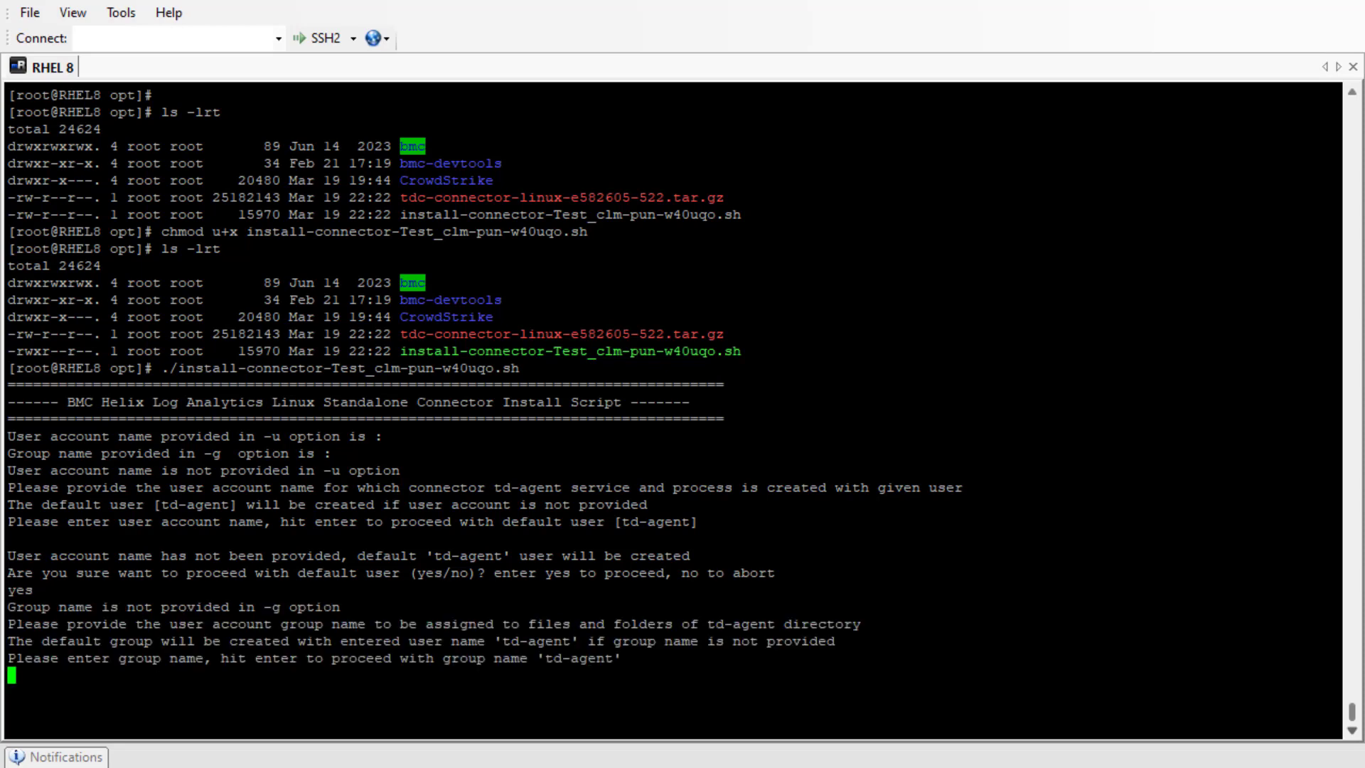
pyautogui.press('Return')
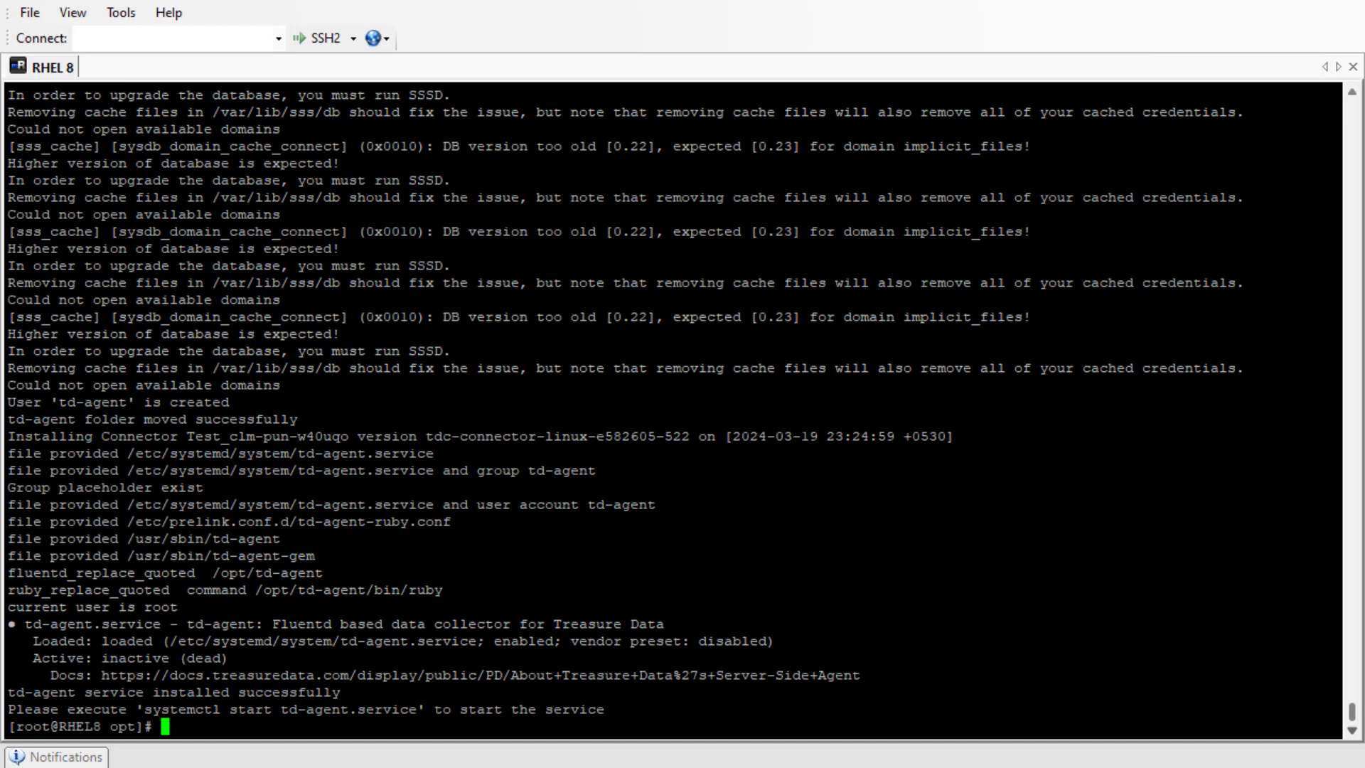
pyautogui.write('systemctl start td-')
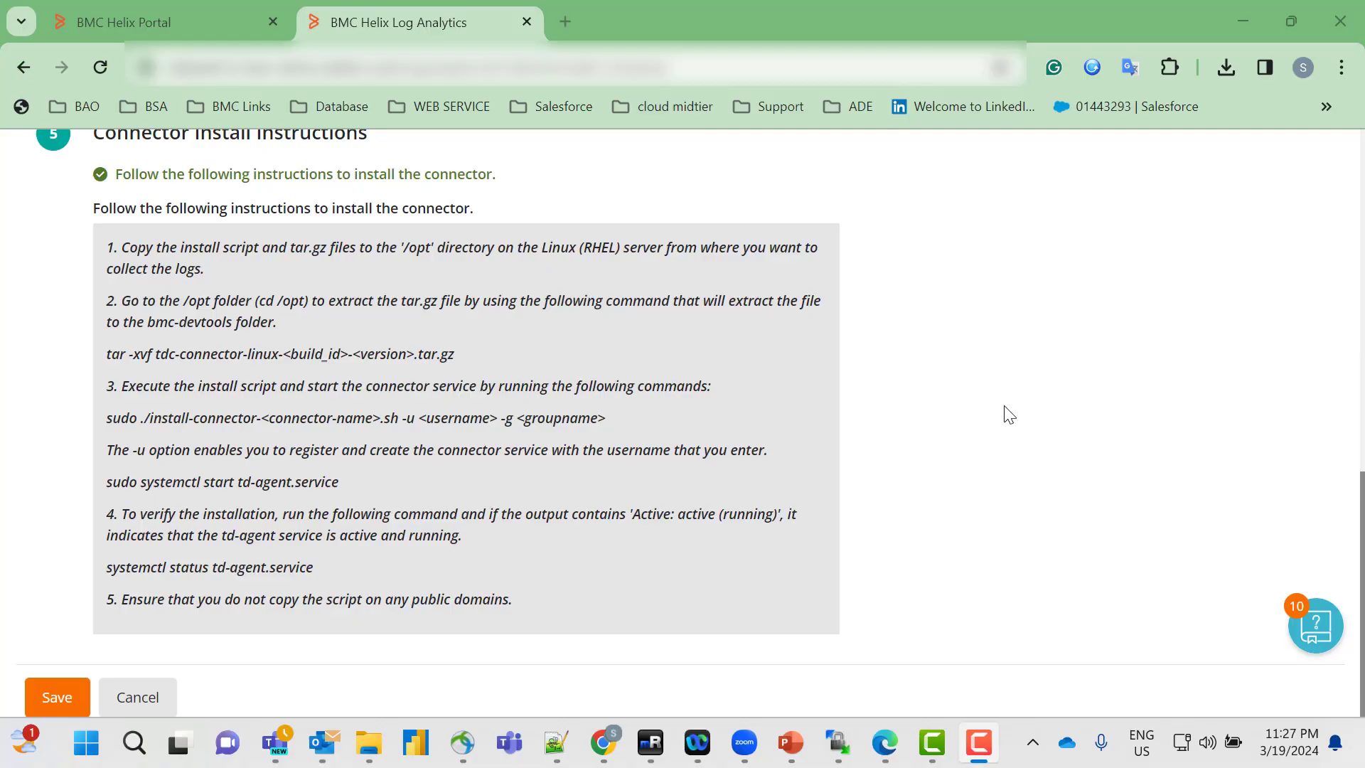
# Cancel connector creation and view Test_clm-pun-w40uqo-RHEL8 as Active in the Connectors list.
pyautogui.scroll(3)
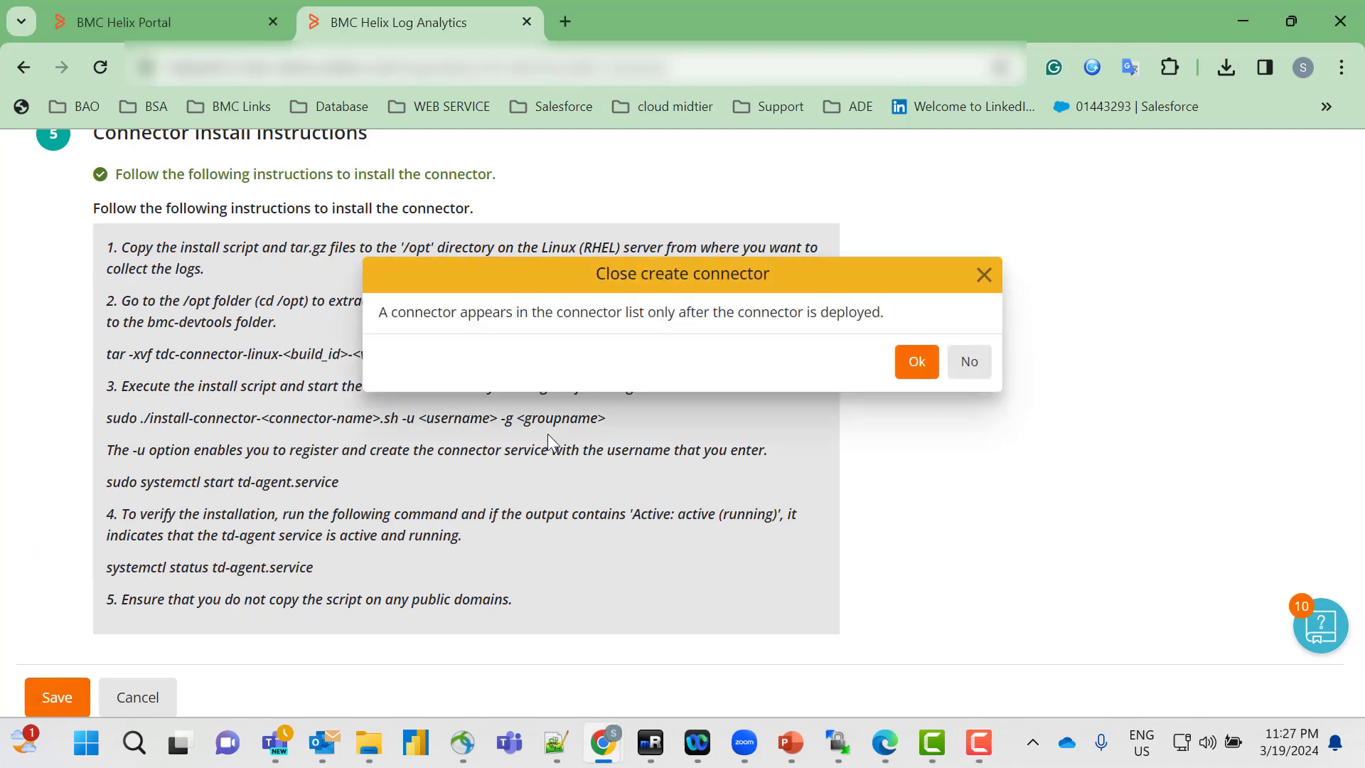
pyautogui.click(914, 361)
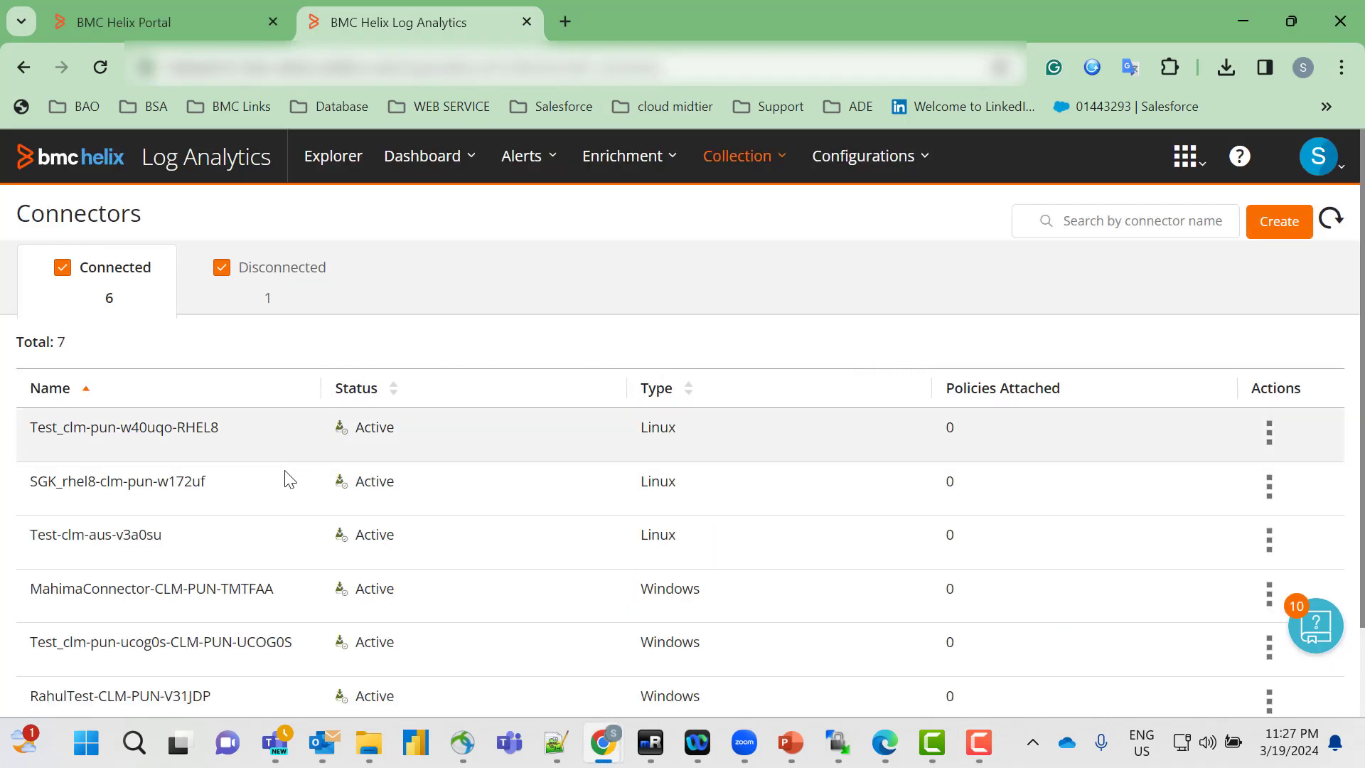
pyautogui.moveTo(197, 456)
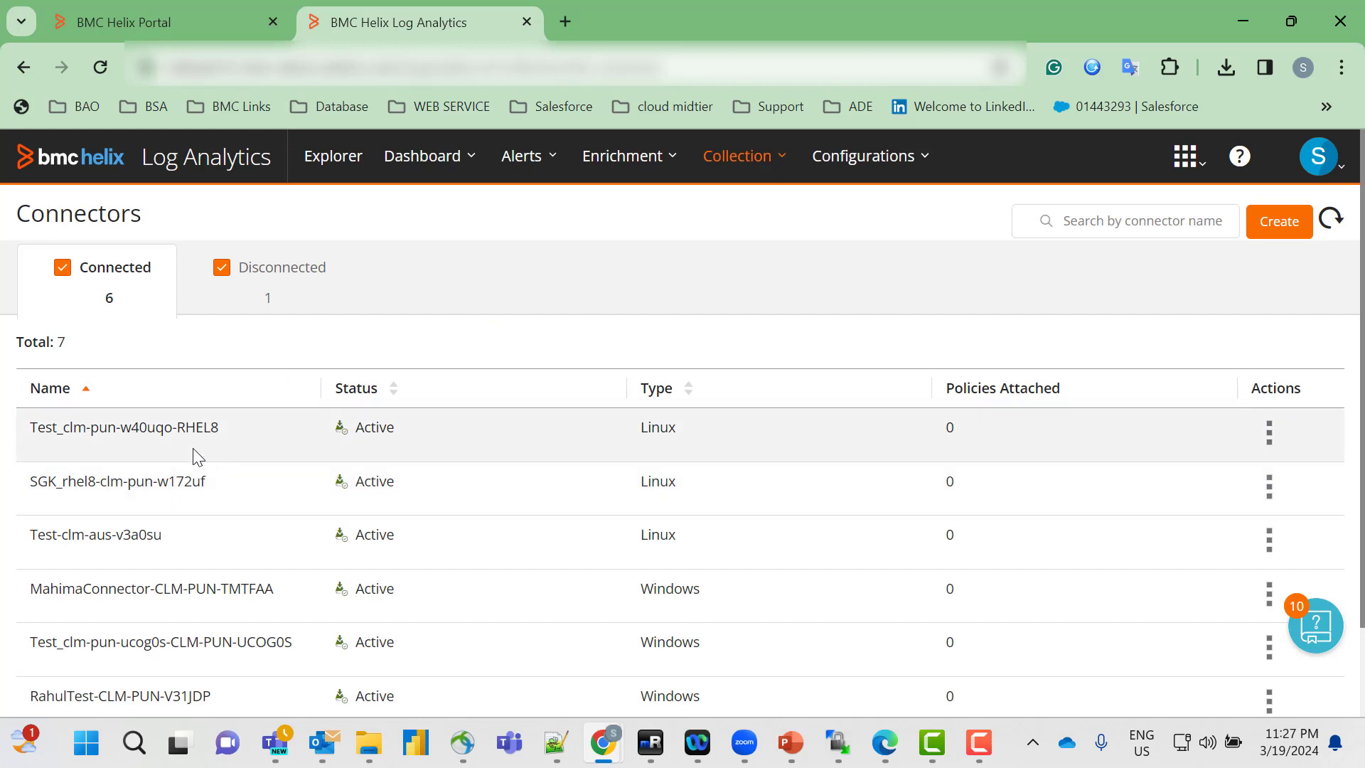
pyautogui.moveTo(253, 435)
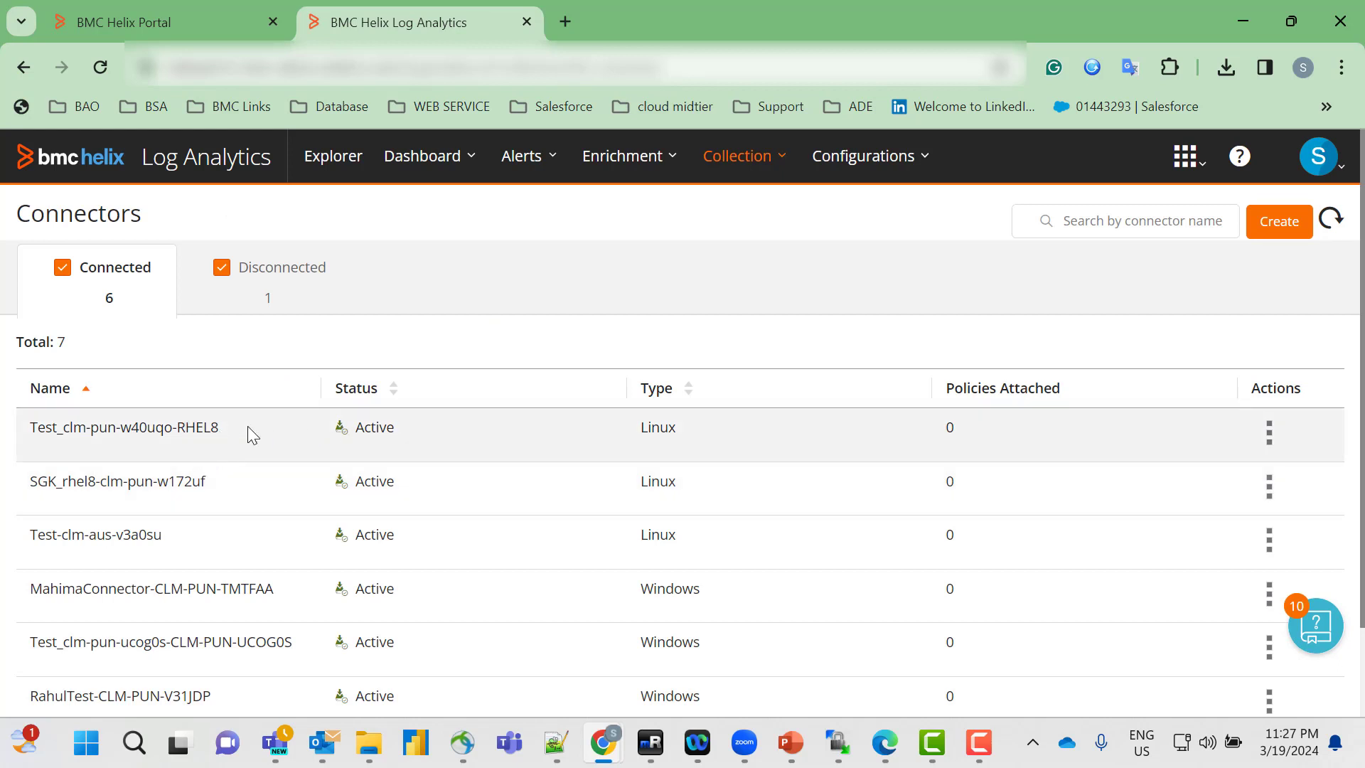
pyautogui.doubleClick(124, 427)
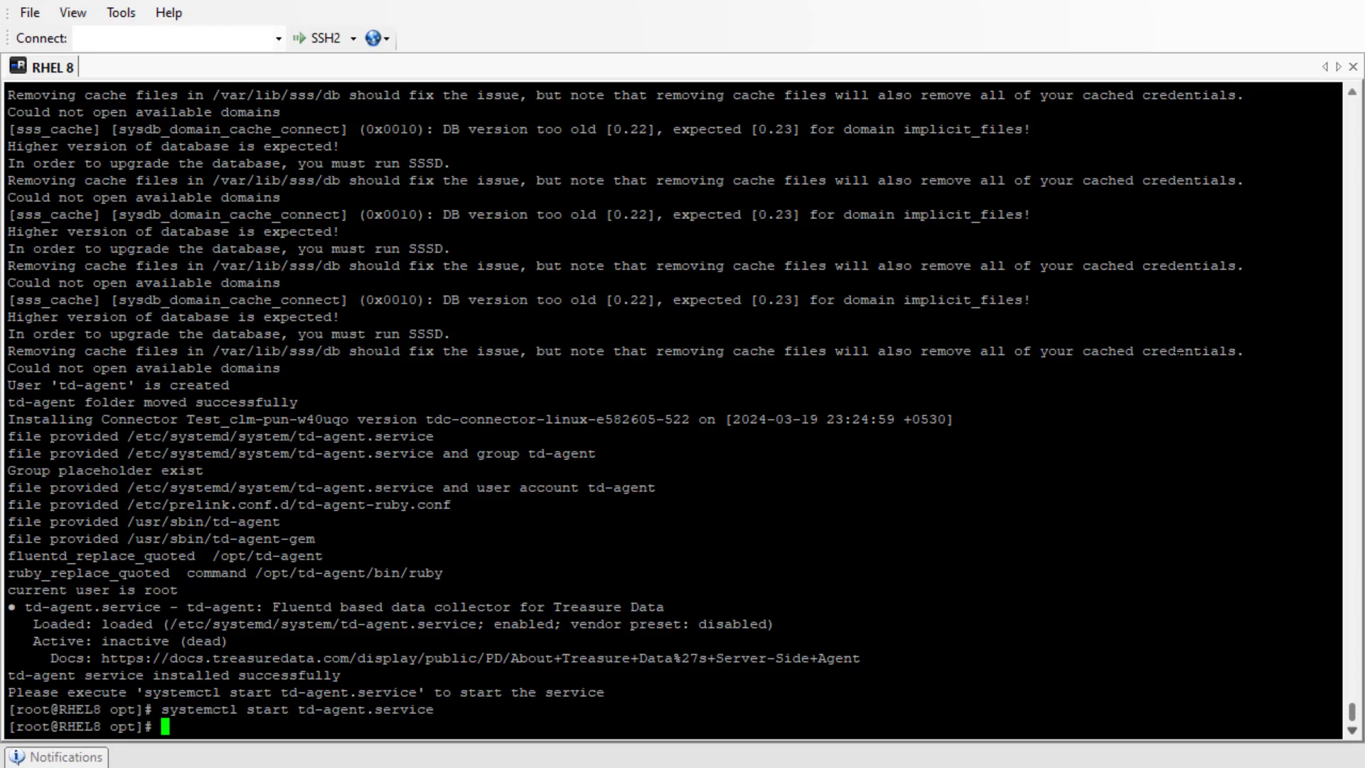
# Check systemctl status of td-agent.service, showing it active (running).
pyautogui.write('systemctl status td')
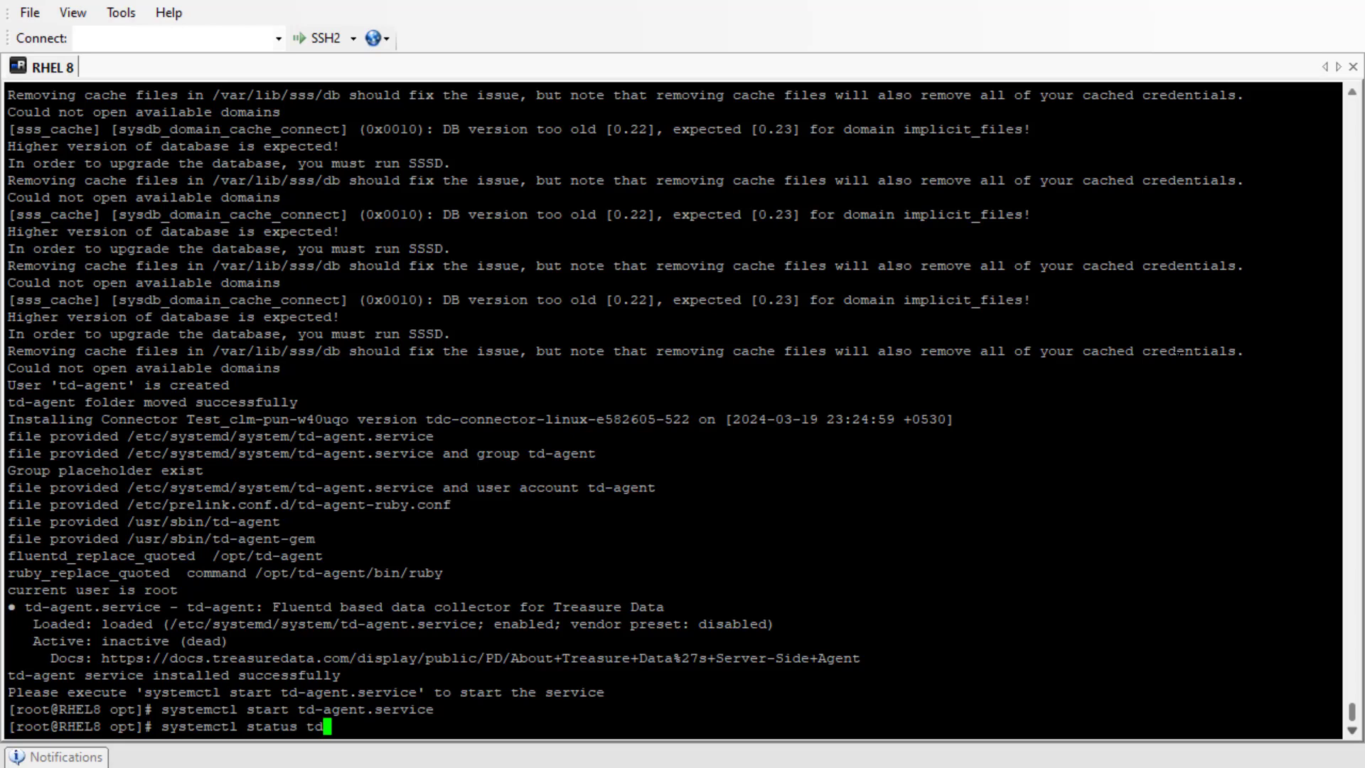
pyautogui.press('Return')
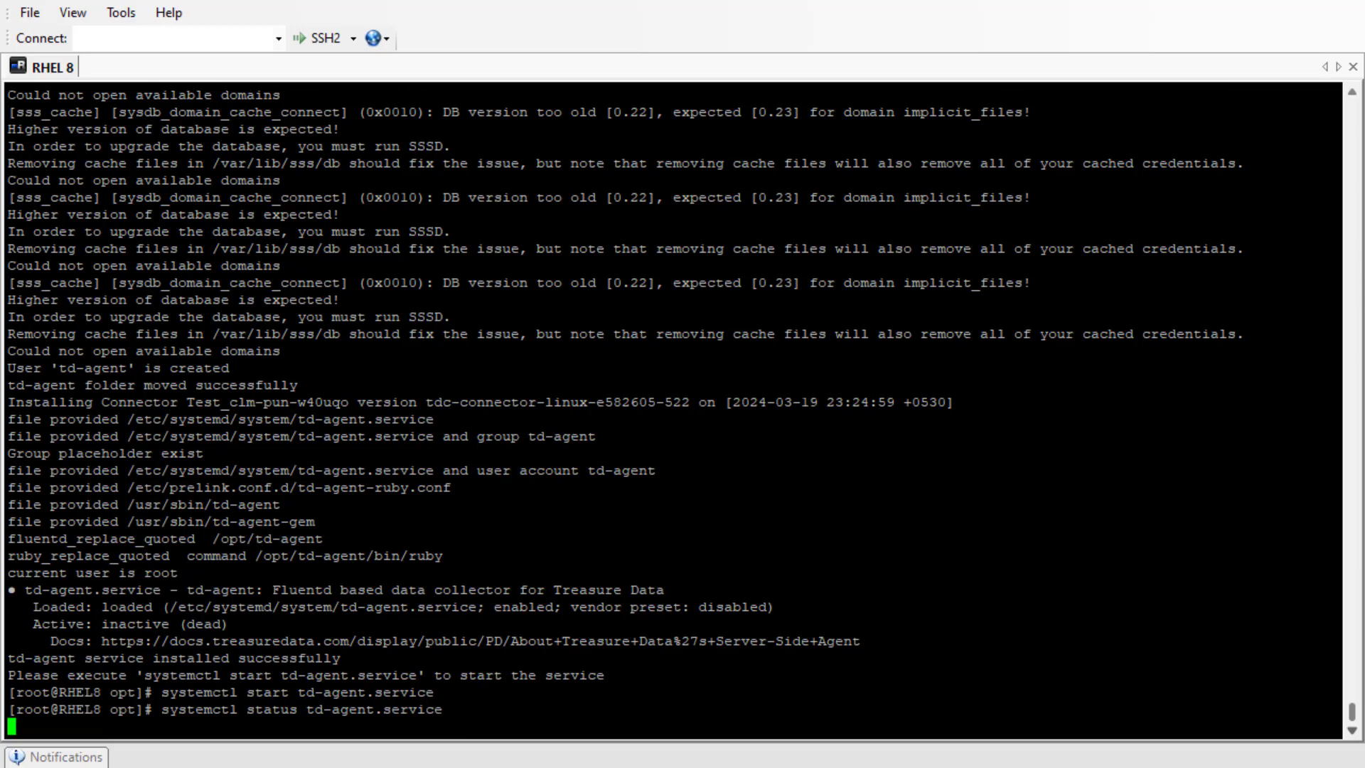
pyautogui.press('Return')
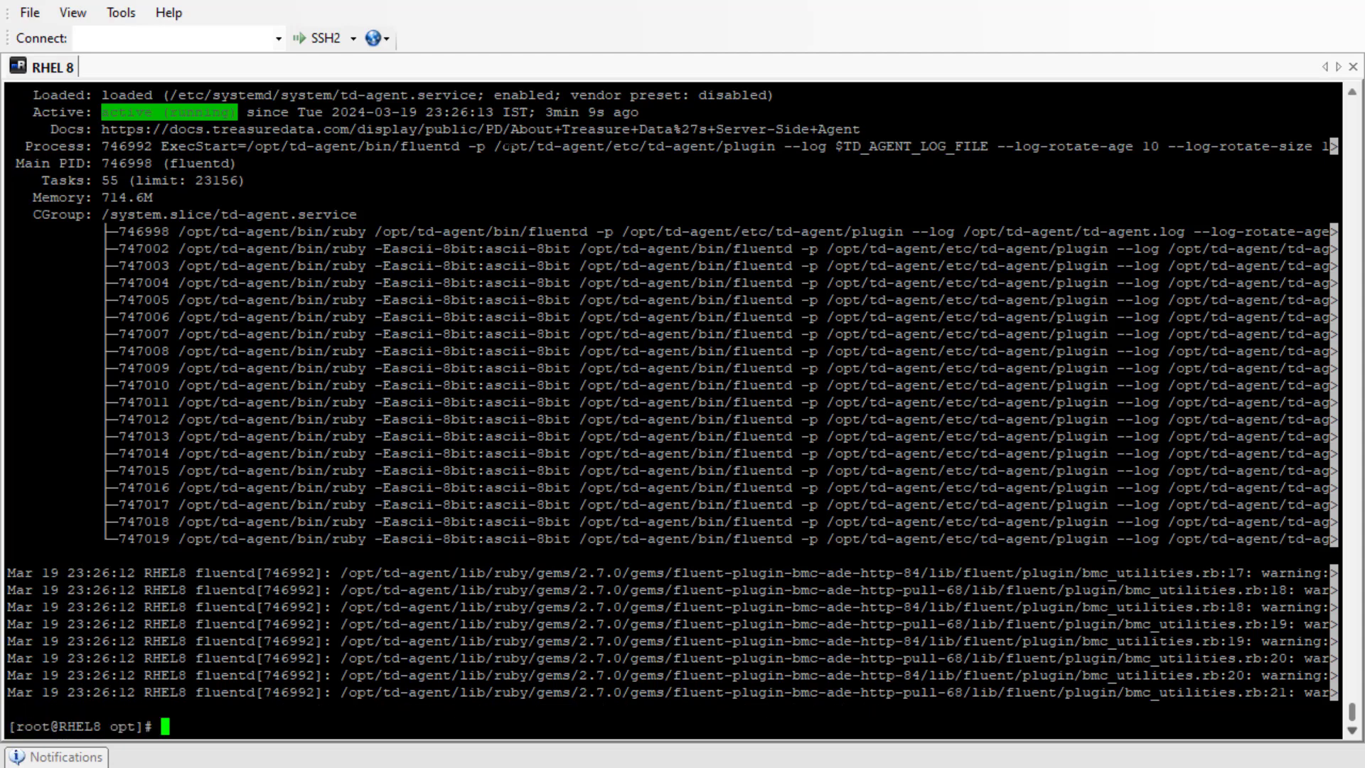
# Stop the td-agent service with systemctl stop td-agent.service.
pyautogui.write('systemctl s')
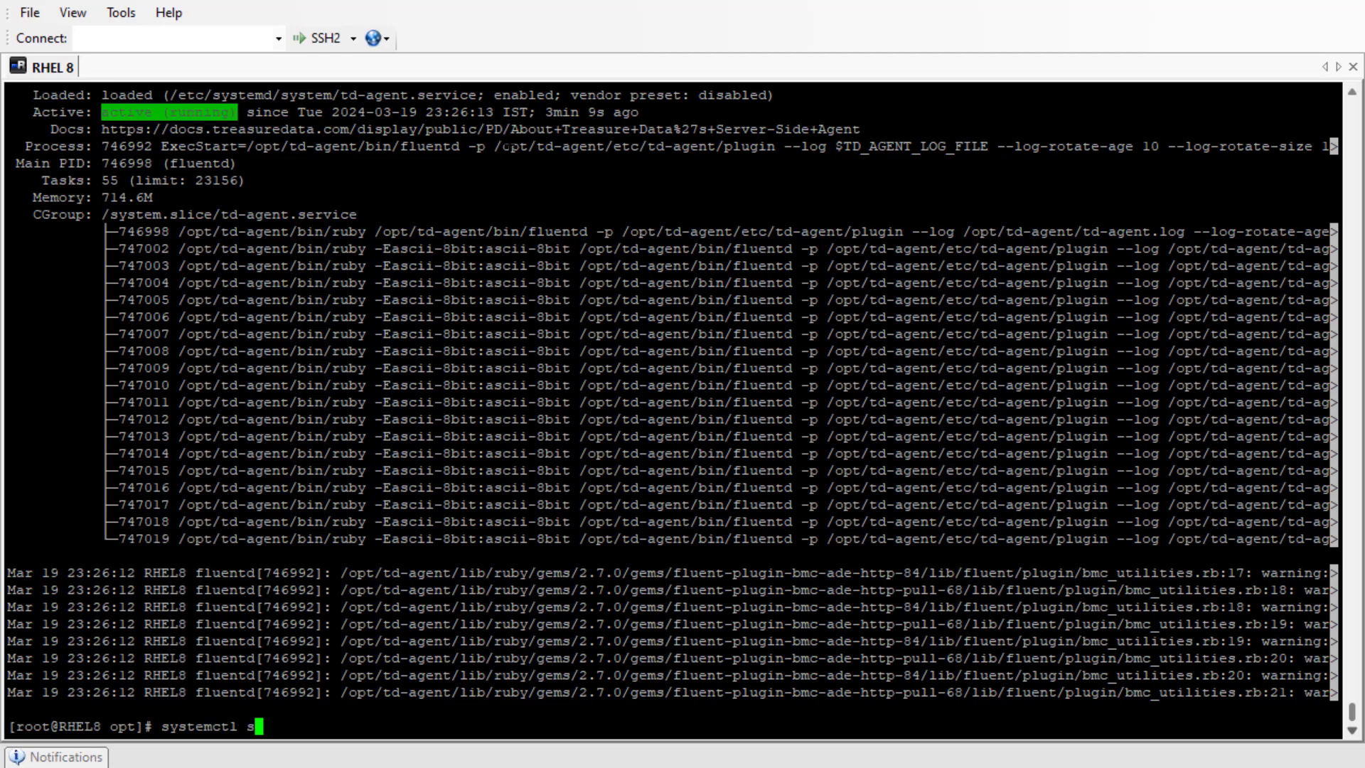
pyautogui.write('top td')
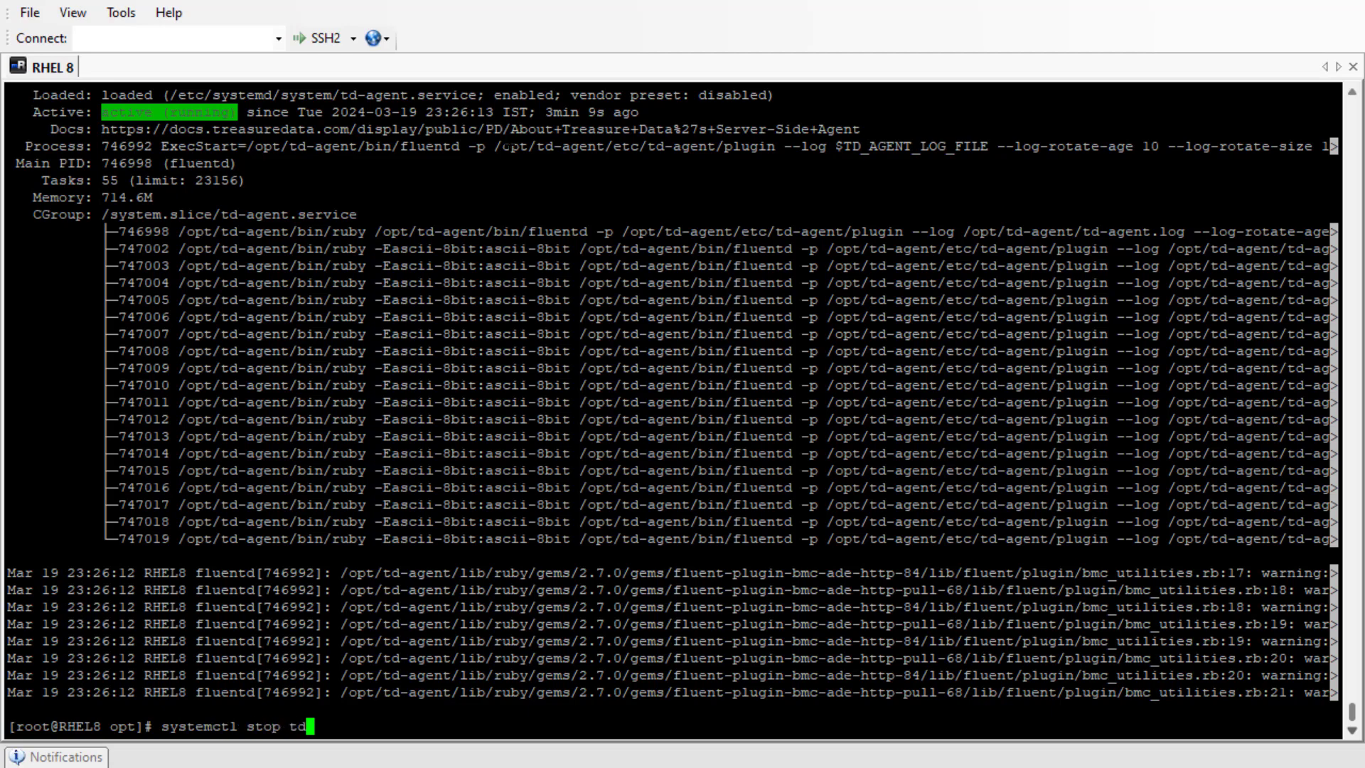
pyautogui.press('Return')
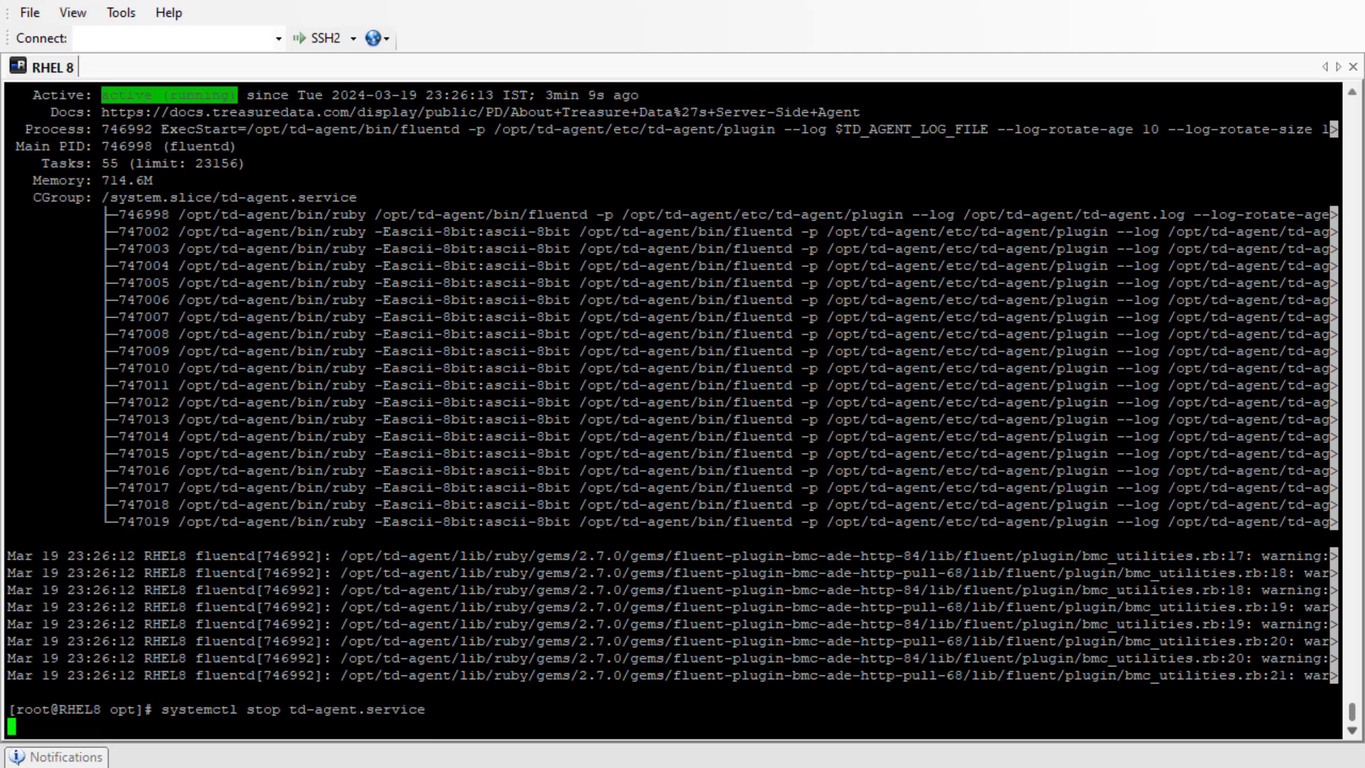
# Check td-agent status reports inactive (dead) and quit the status output.
pyautogui.write('syst')
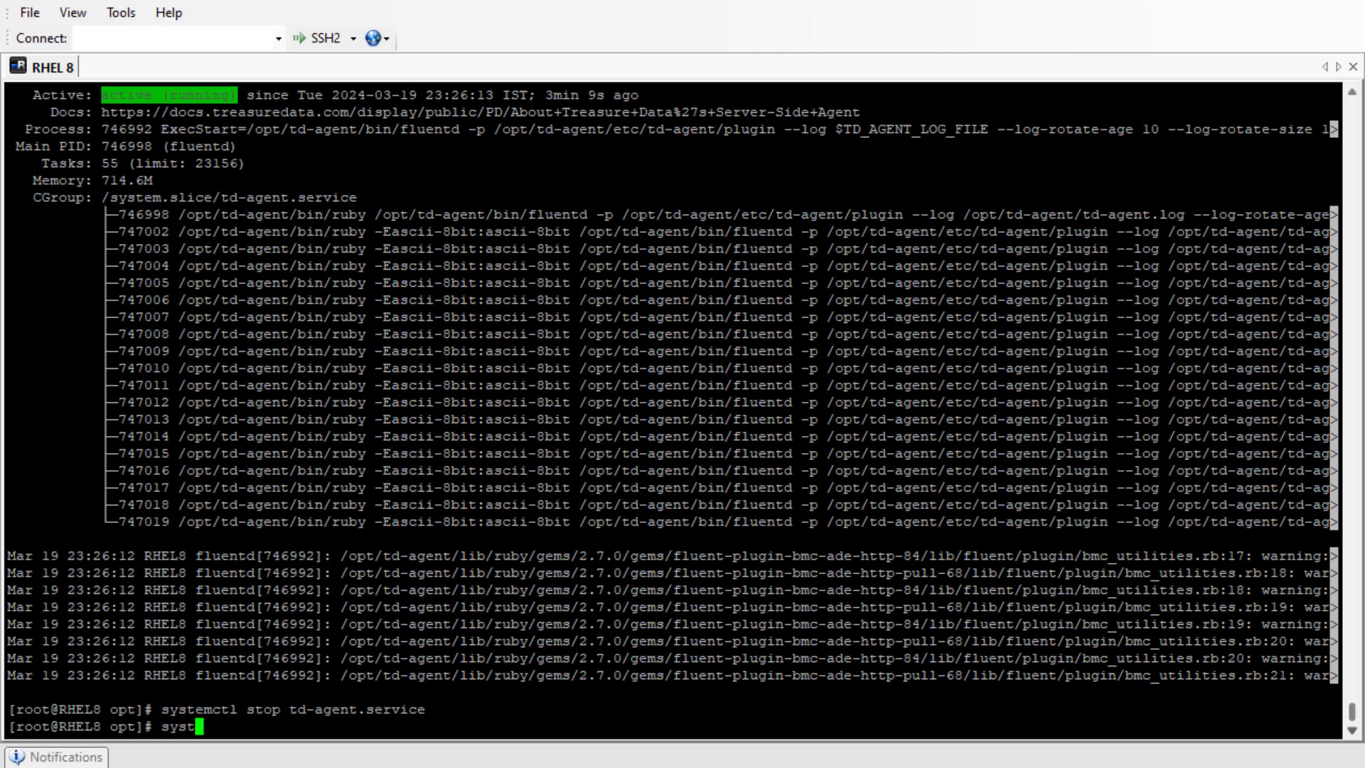
pyautogui.write('emctl s')
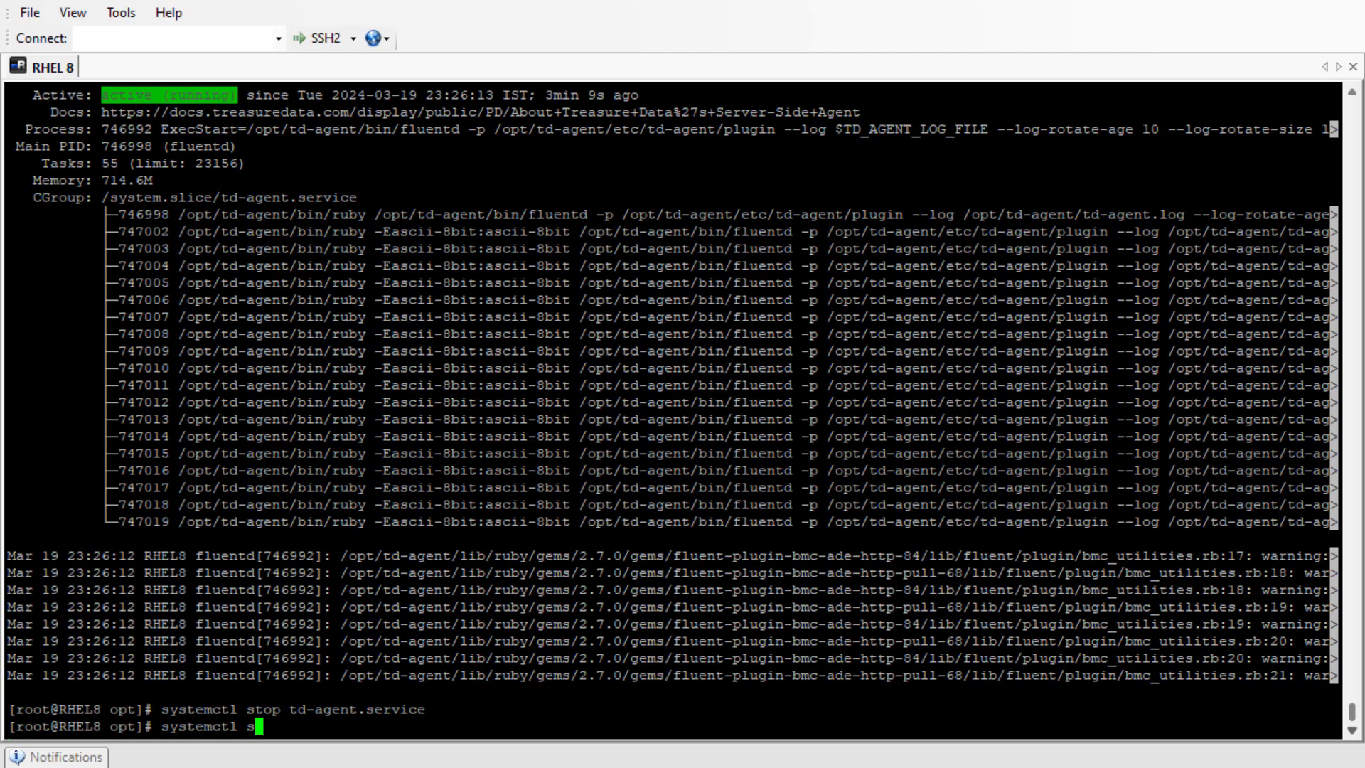
pyautogui.write('tatus')
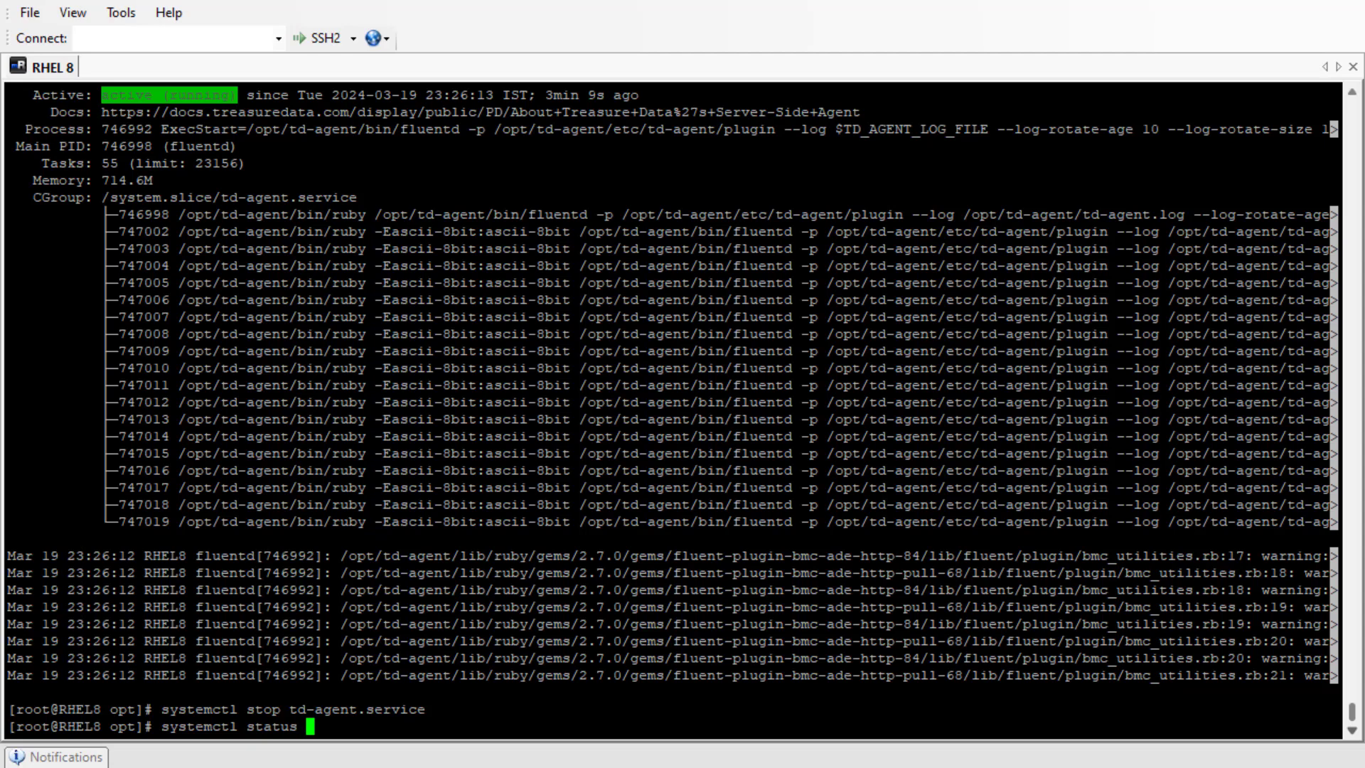
pyautogui.write('t')
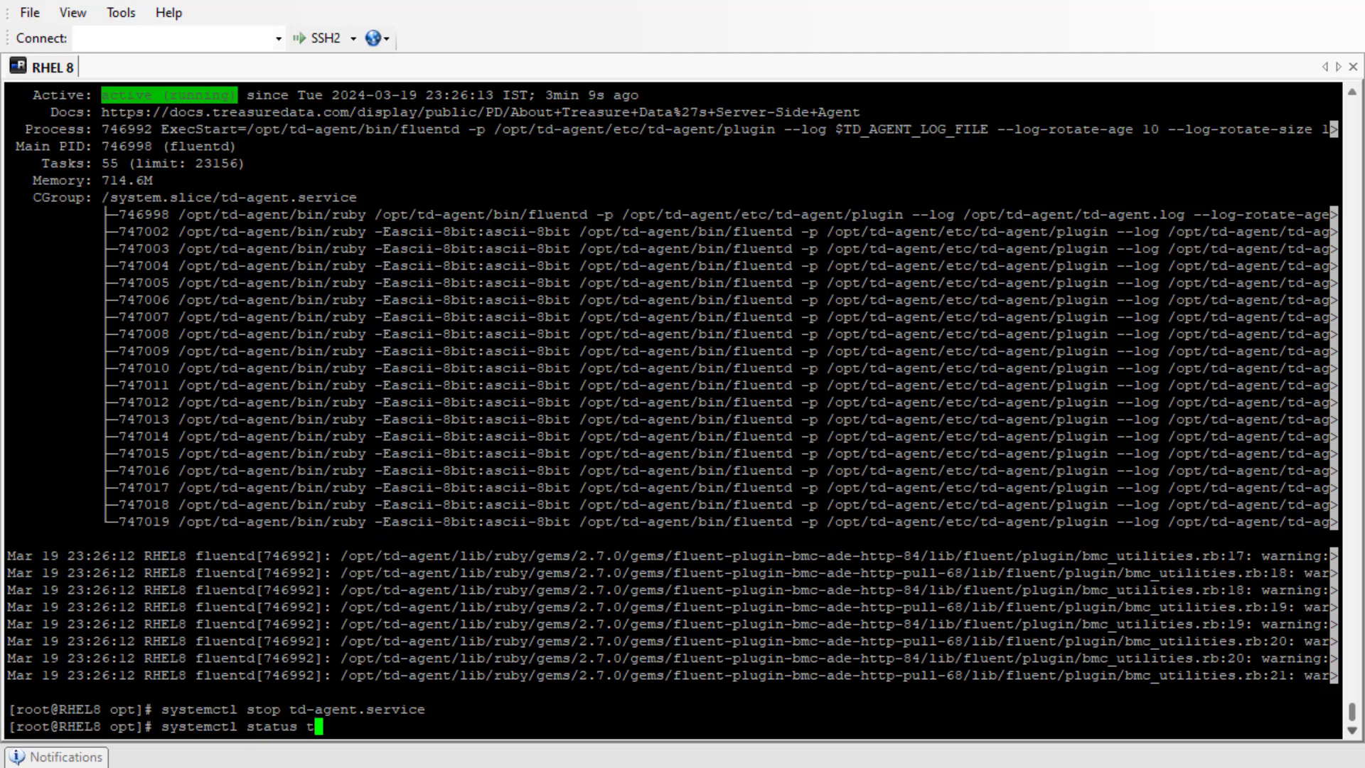
pyautogui.press('Return')
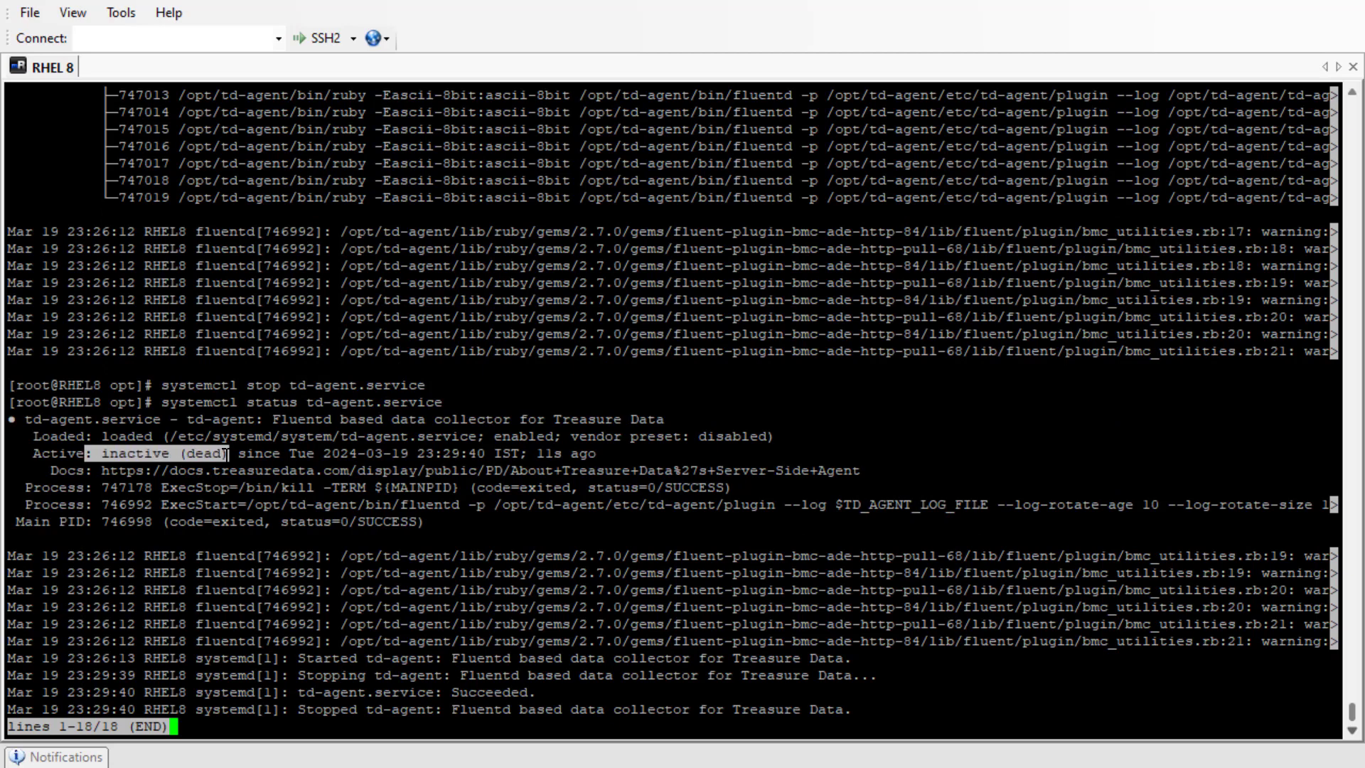
pyautogui.press('Return')
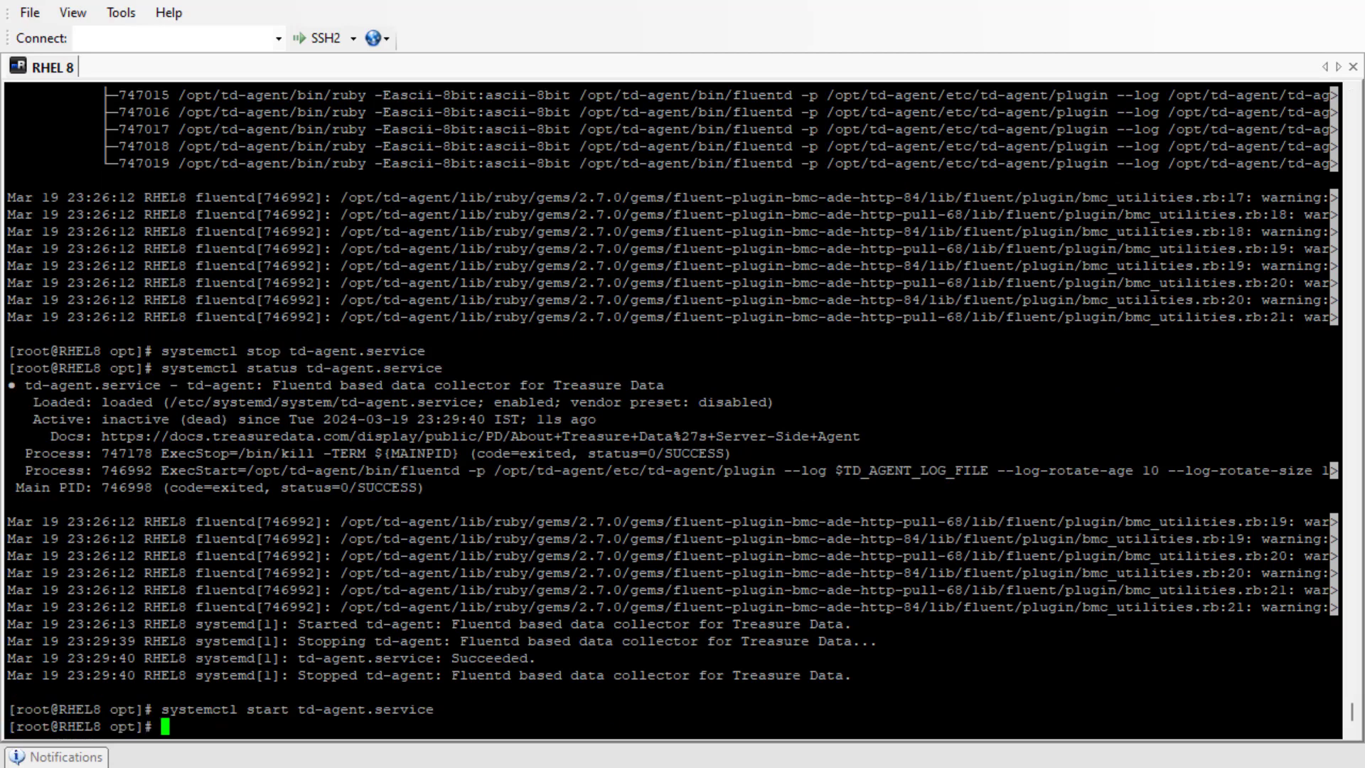